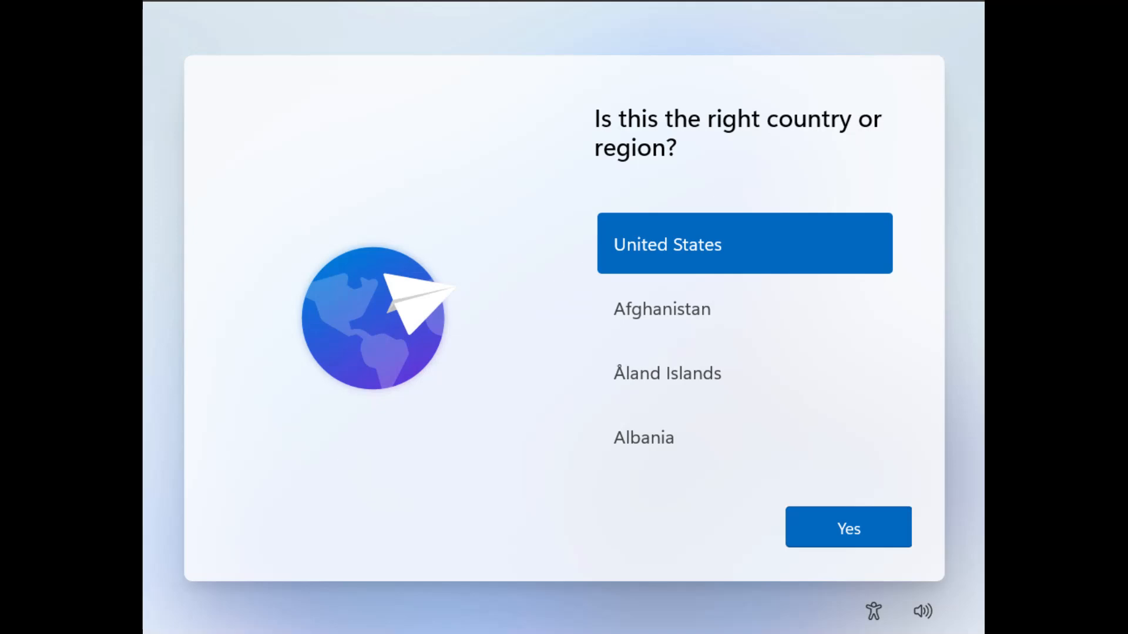
{"action": "mouse_move", "coordinate": [431, 180]}
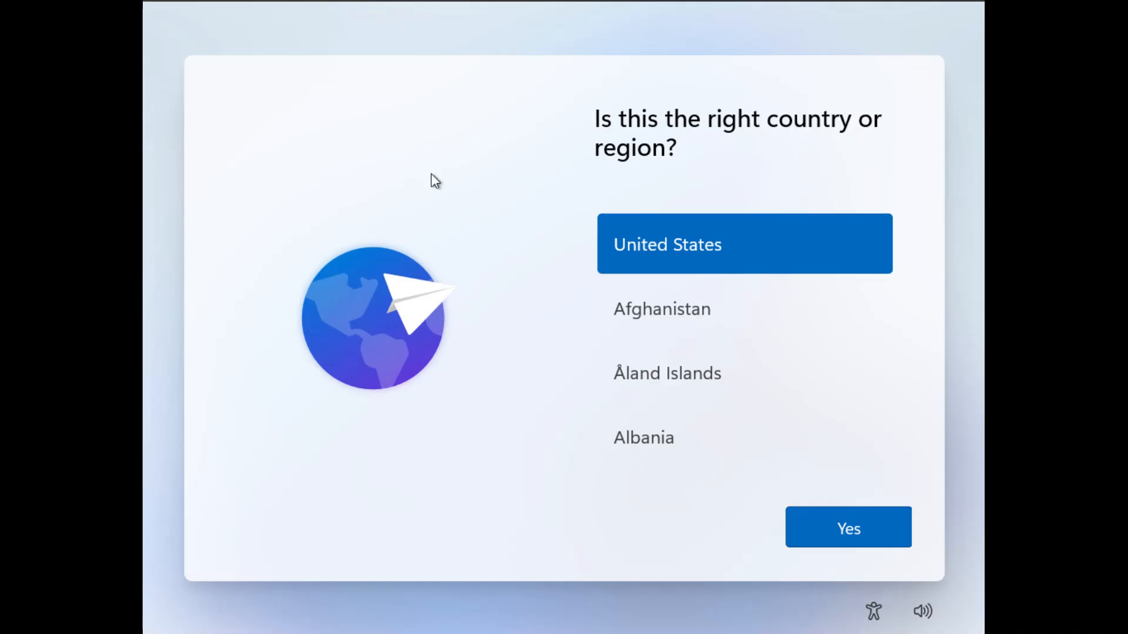
{"action": "mouse_move", "coordinate": [396, 190]}
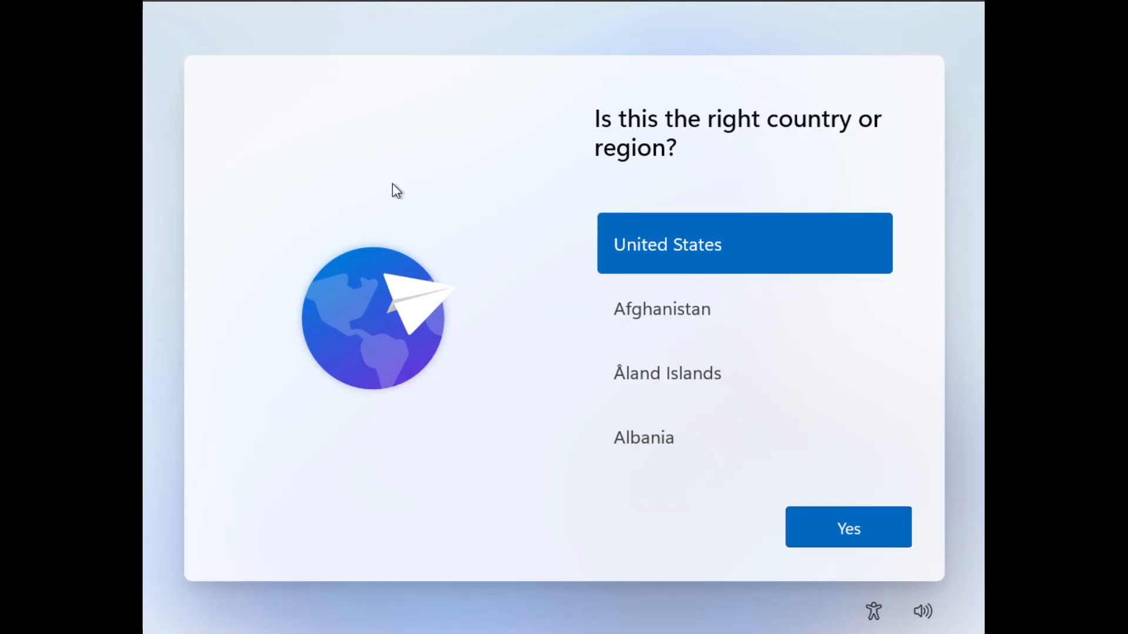
- Bring up an administrator Command Prompt with Shift+F10 on the region screen
{"action": "key", "text": "shift+f10"}
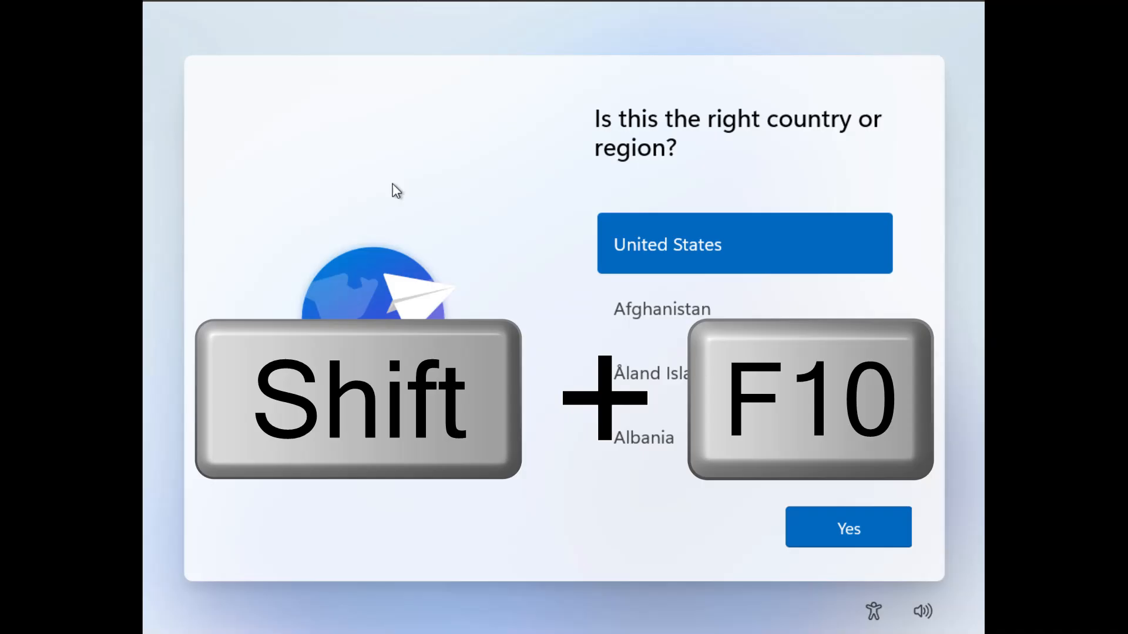
{"action": "key", "text": "shift+f10"}
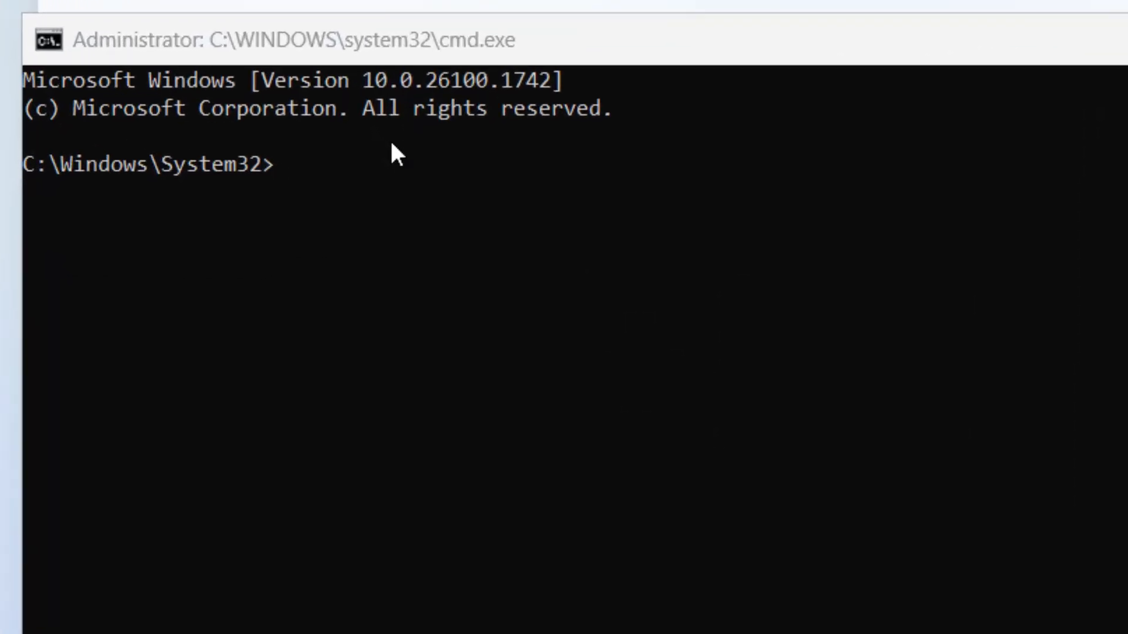
- Change into System32\oobe and list the folder to confirm BypassNRO.cmd is present
{"action": "type", "text": "oobe"}
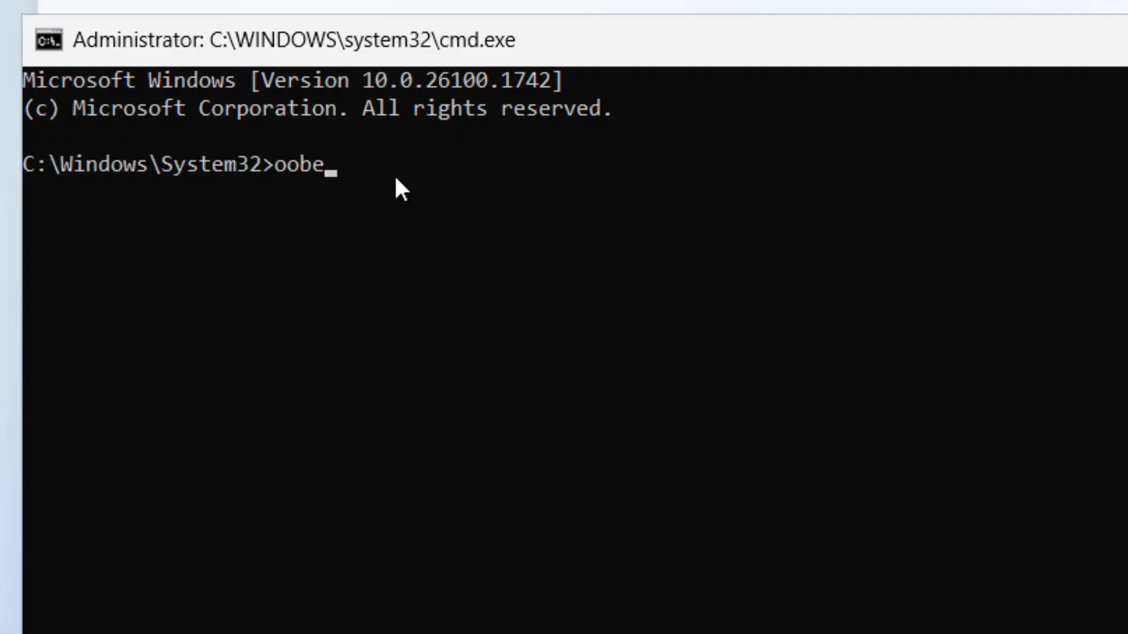
{"action": "type", "text": "\\bypa"}
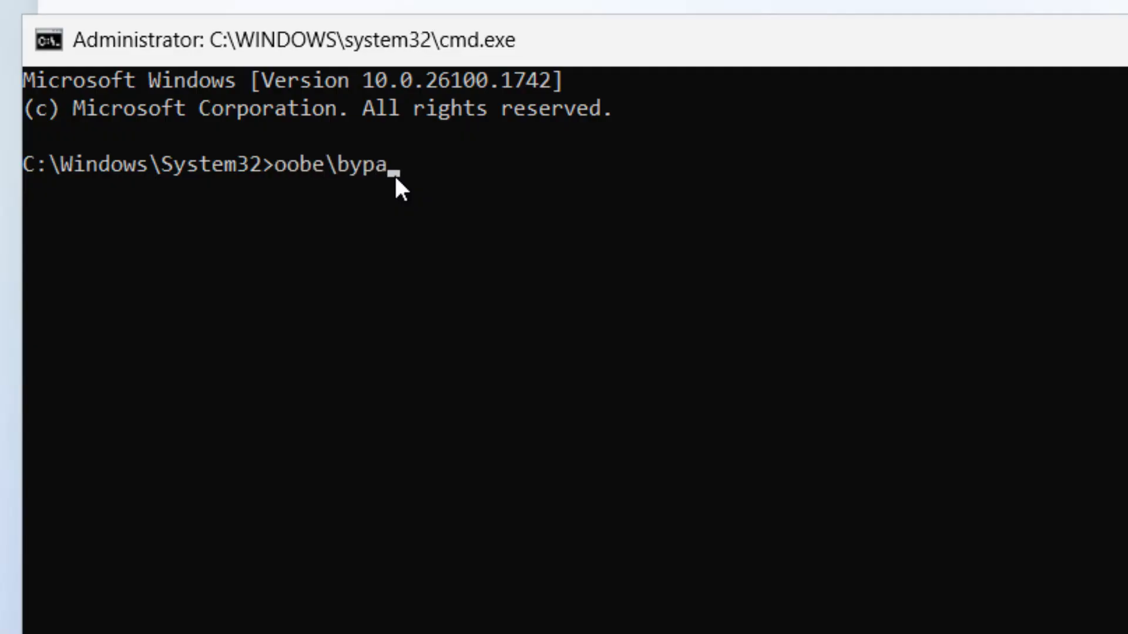
{"action": "type", "text": "ssnro"}
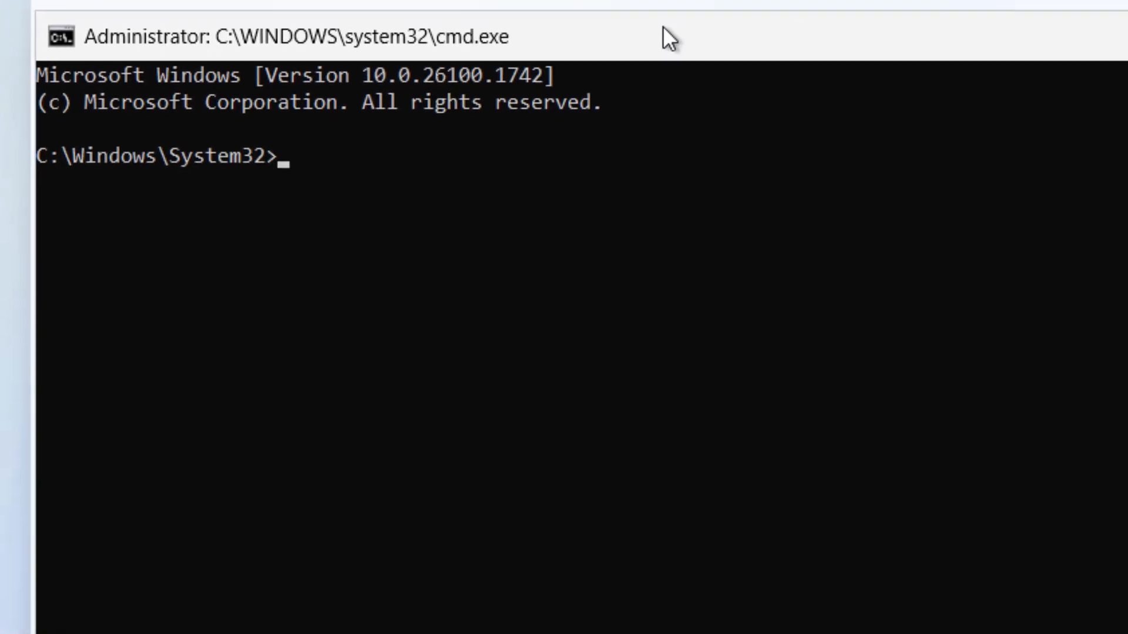
{"action": "type", "text": "cd"}
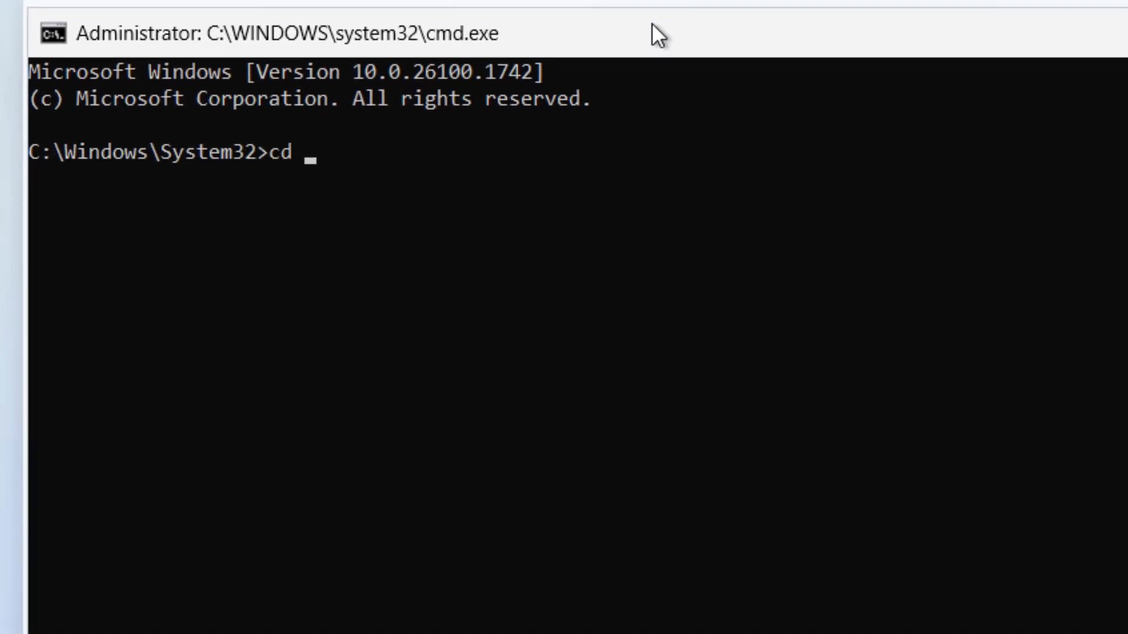
{"action": "type", "text": "oobe"}
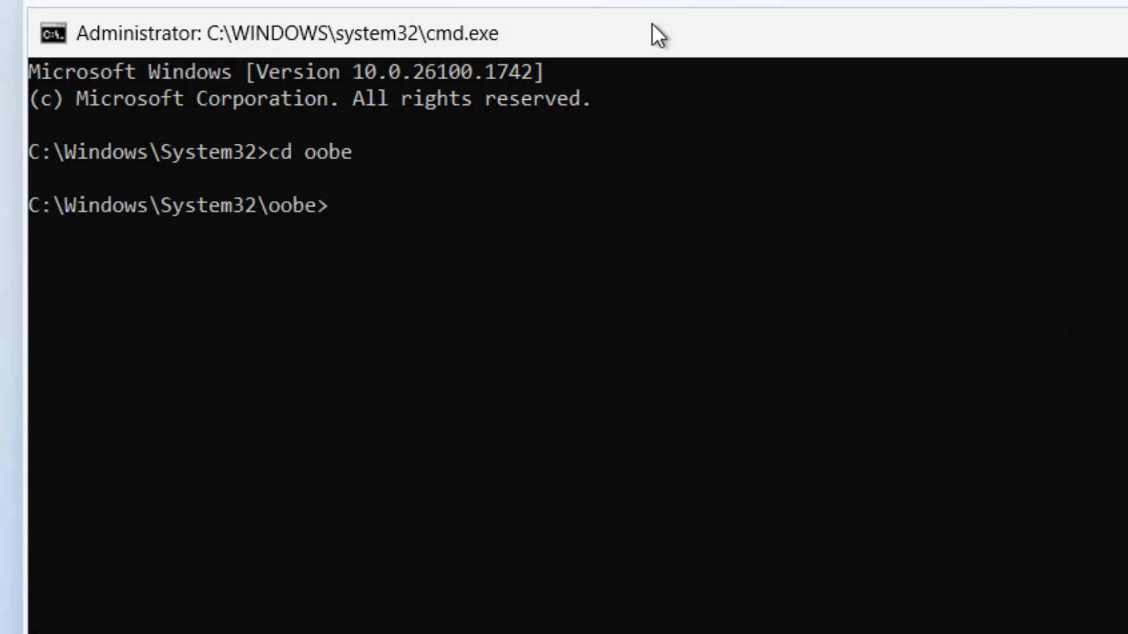
{"action": "type", "text": "dir bypassnro.cmd"}
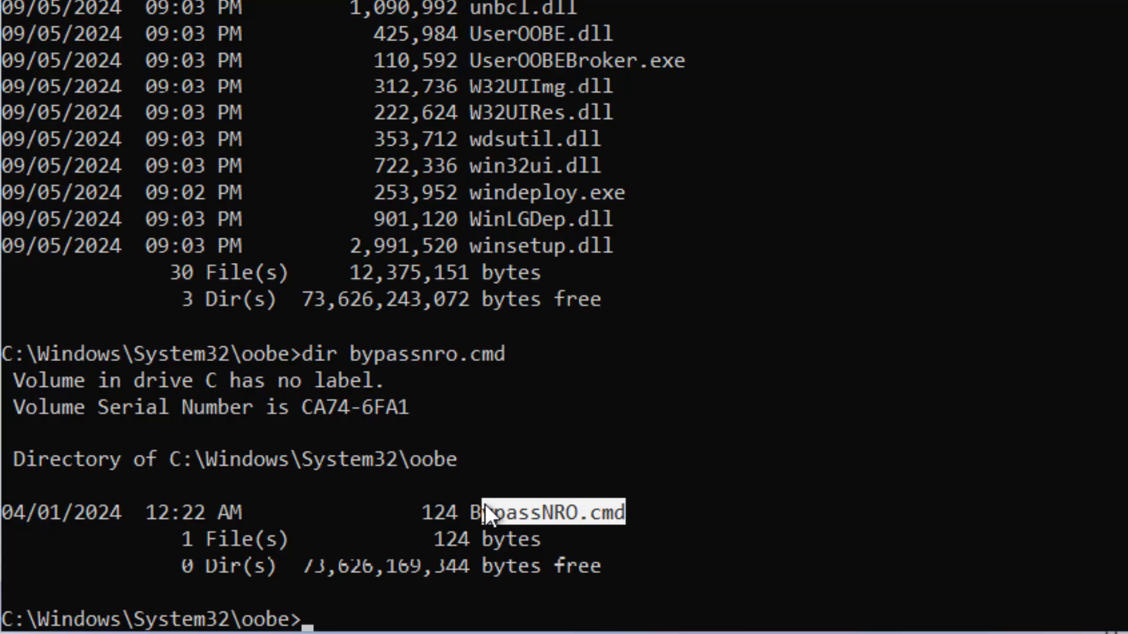
{"action": "type", "text": "notepad"}
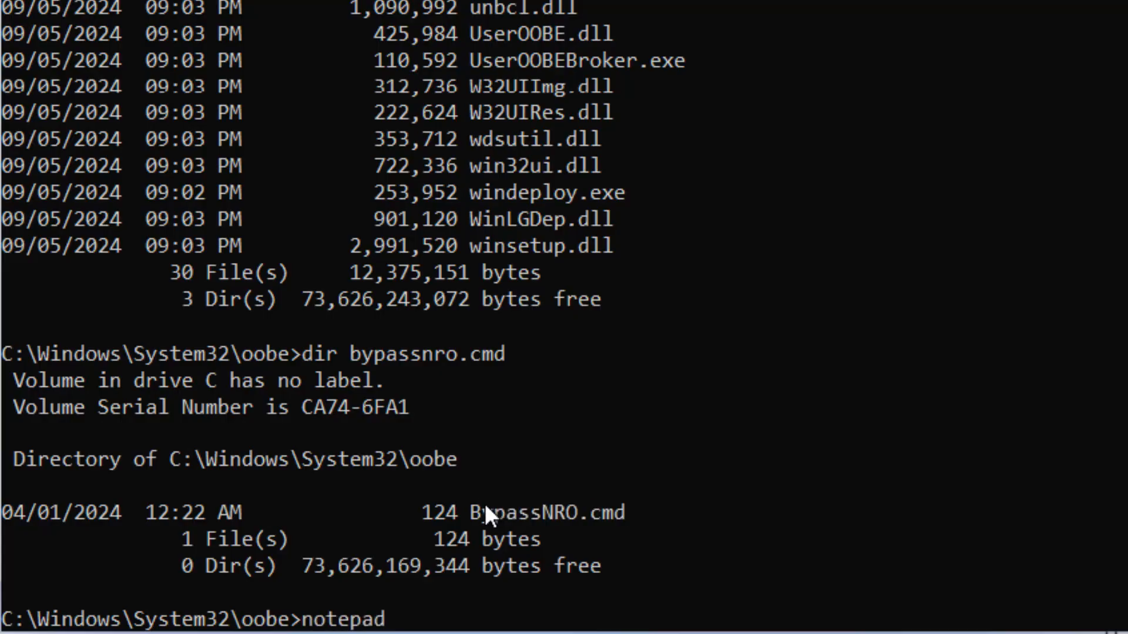
- View BypassNRO.cmd in Notepad to read its reg add and restart lines, then close it
{"action": "type", "text": "BypassNRO.cmd"}
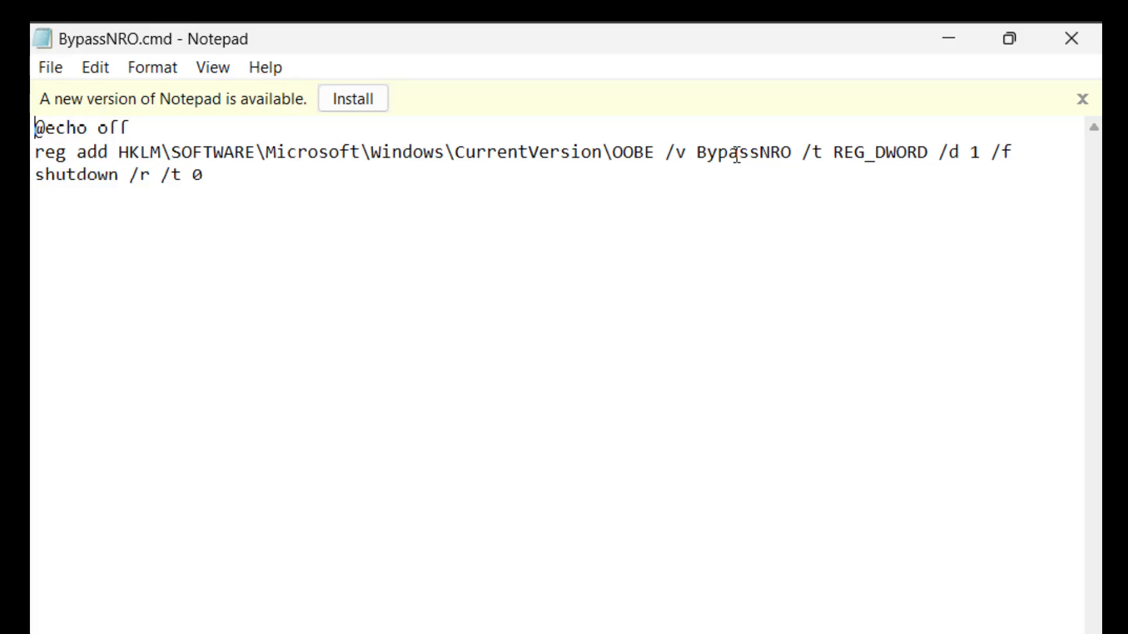
{"action": "double_click", "coordinate": [719, 151]}
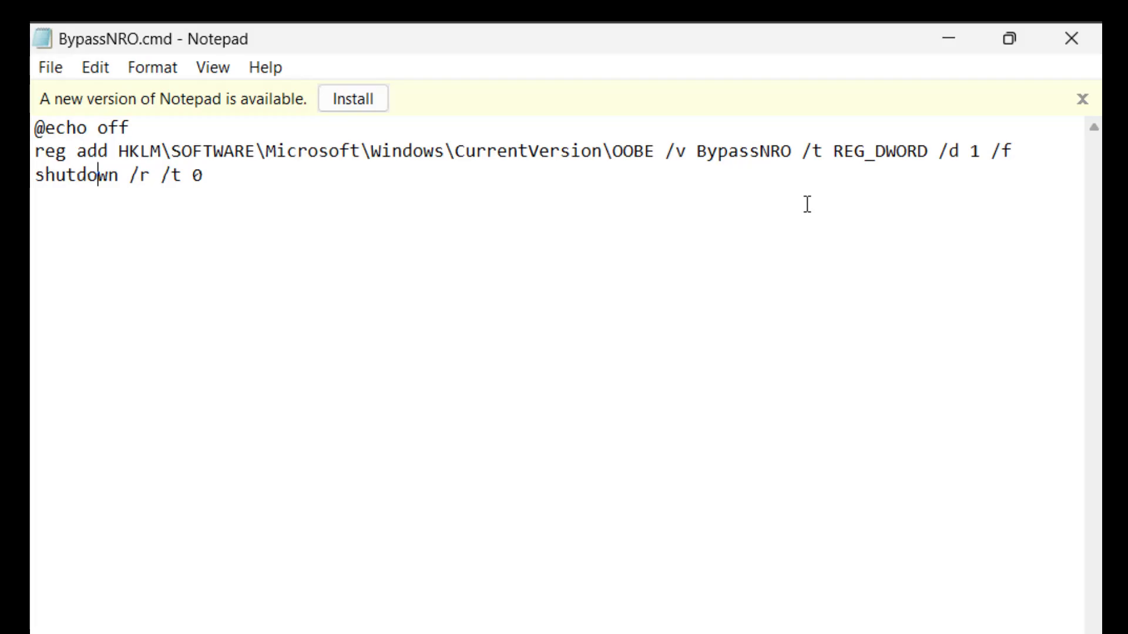
{"action": "mouse_move", "coordinate": [1071, 39]}
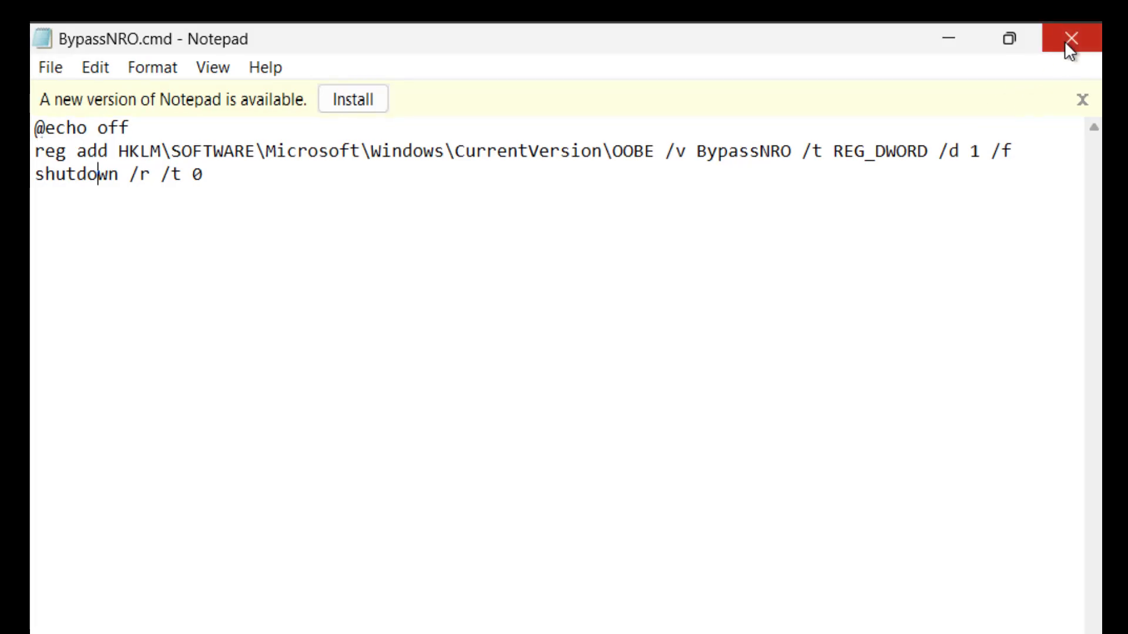
{"action": "mouse_move", "coordinate": [1072, 34]}
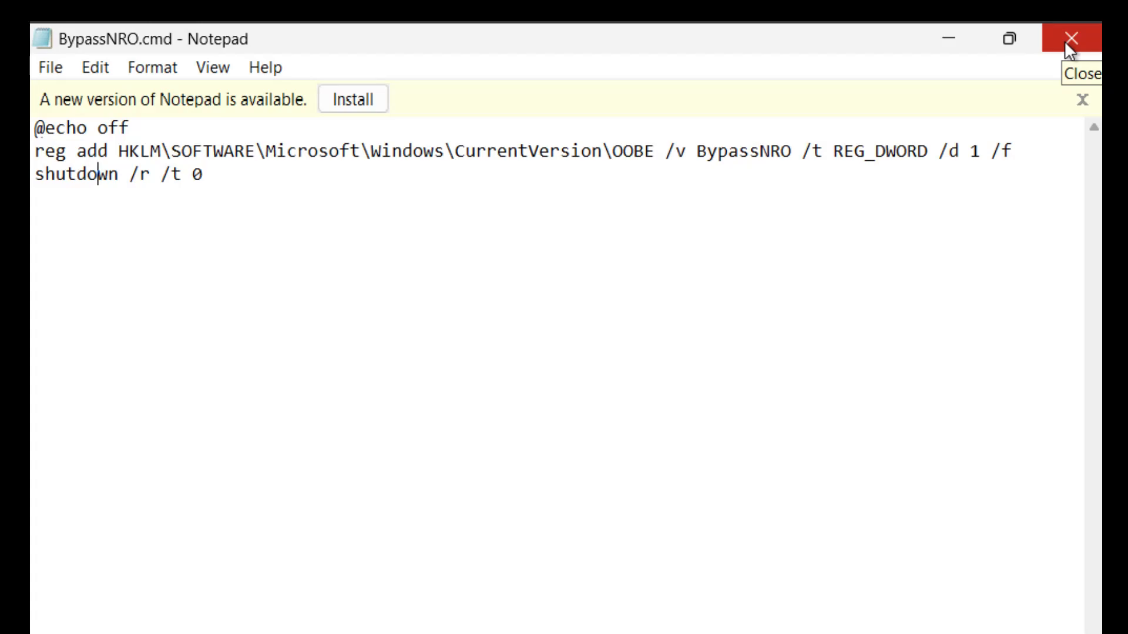
{"action": "mouse_move", "coordinate": [902, 146]}
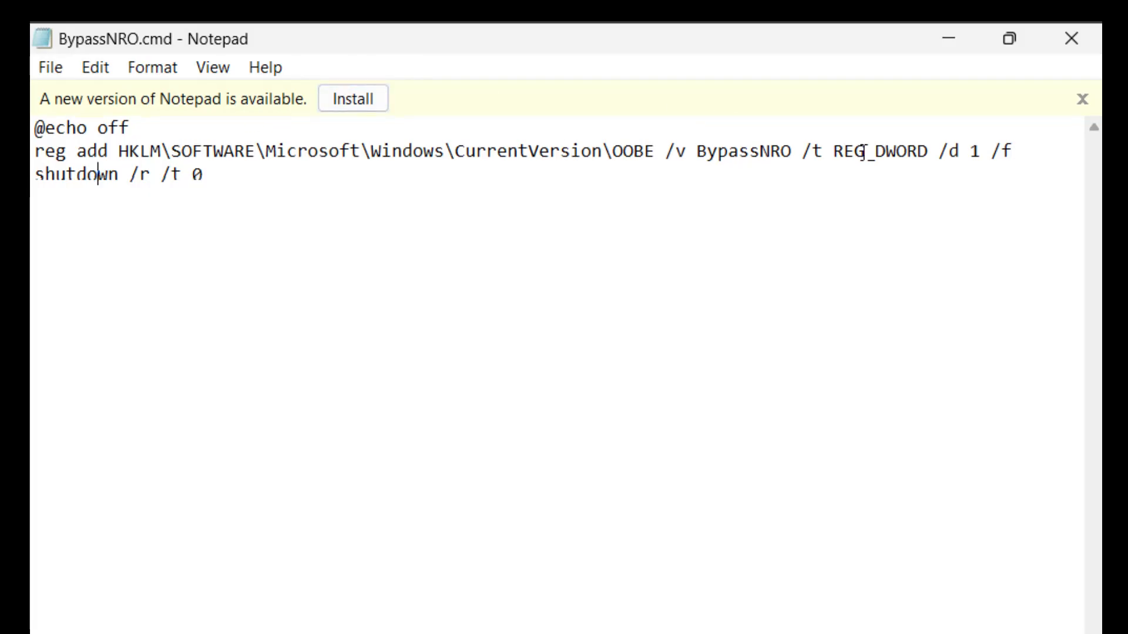
{"action": "mouse_move", "coordinate": [1071, 38]}
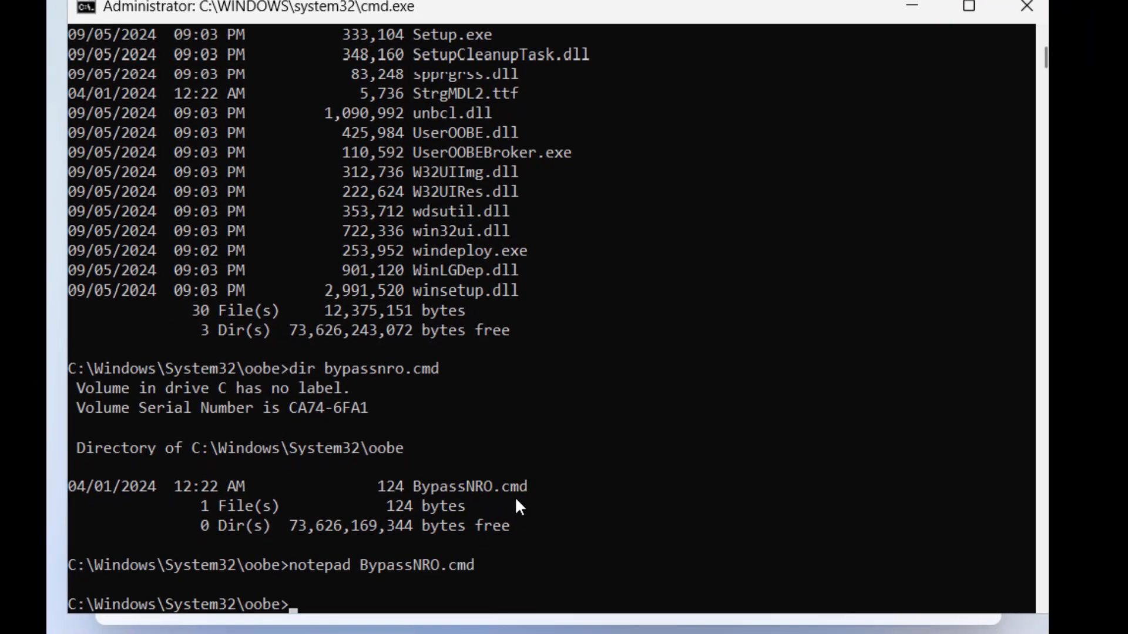
- Launch regedit and expand the tree down to HKLM\SOFTWARE\Microsoft\Windows\CurrentVersion\OOBE
{"action": "type", "text": "re"}
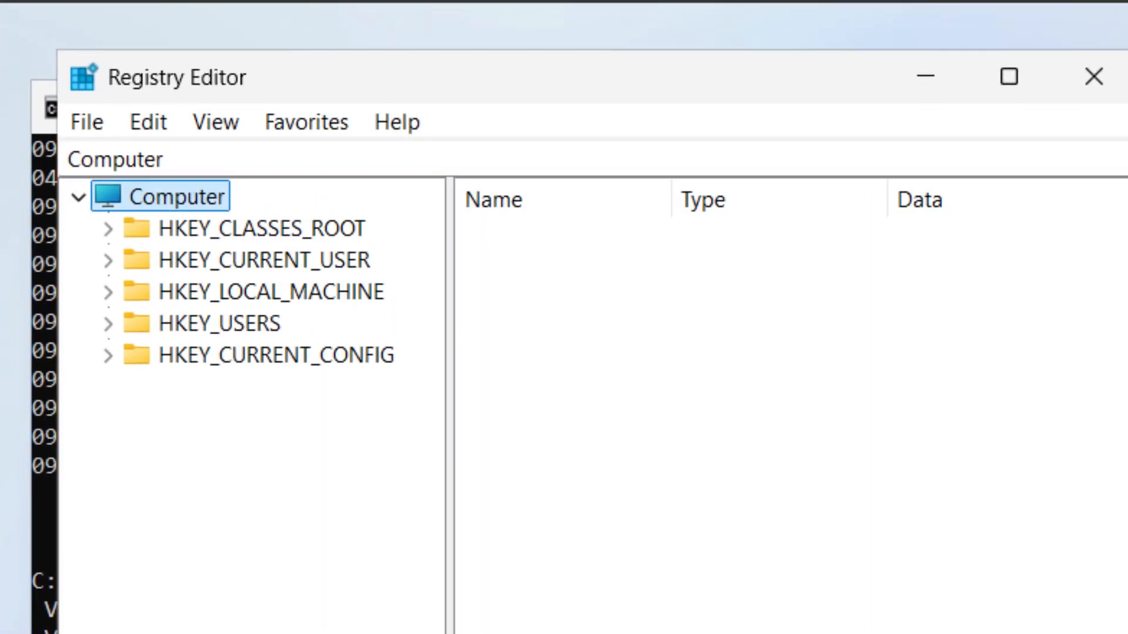
{"action": "mouse_move", "coordinate": [196, 417]}
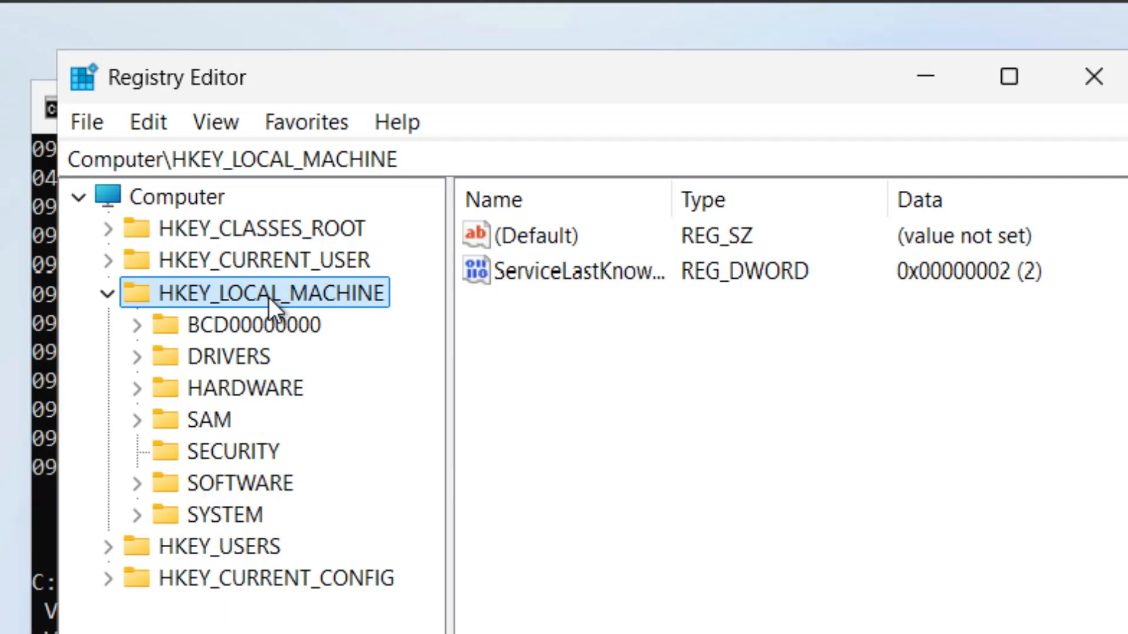
{"action": "mouse_move", "coordinate": [244, 512]}
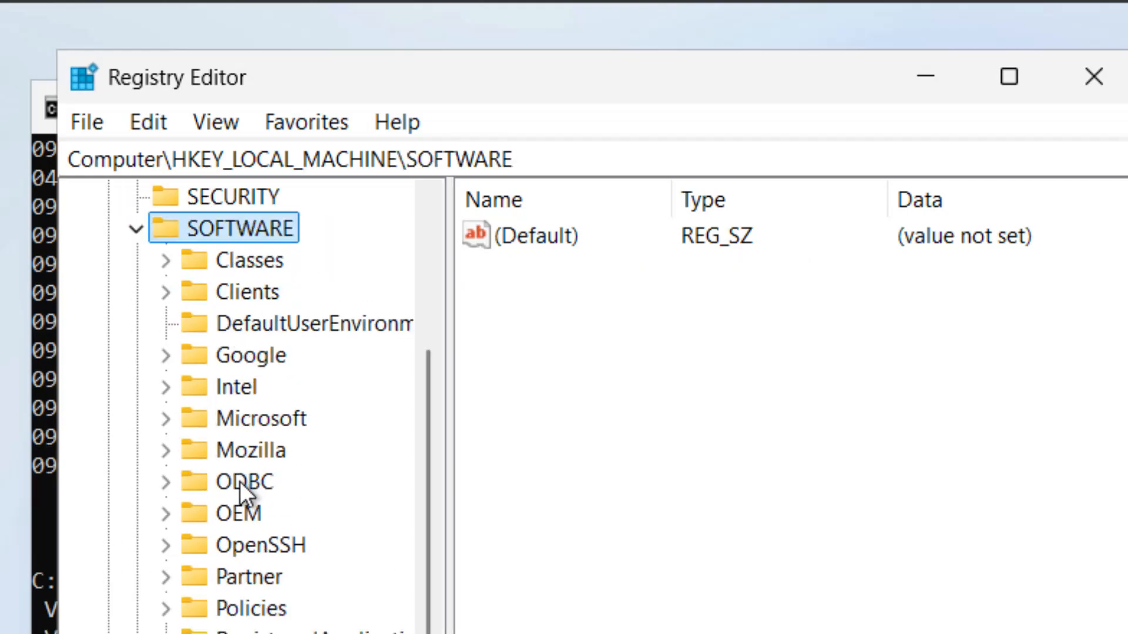
{"action": "left_click", "coordinate": [260, 418]}
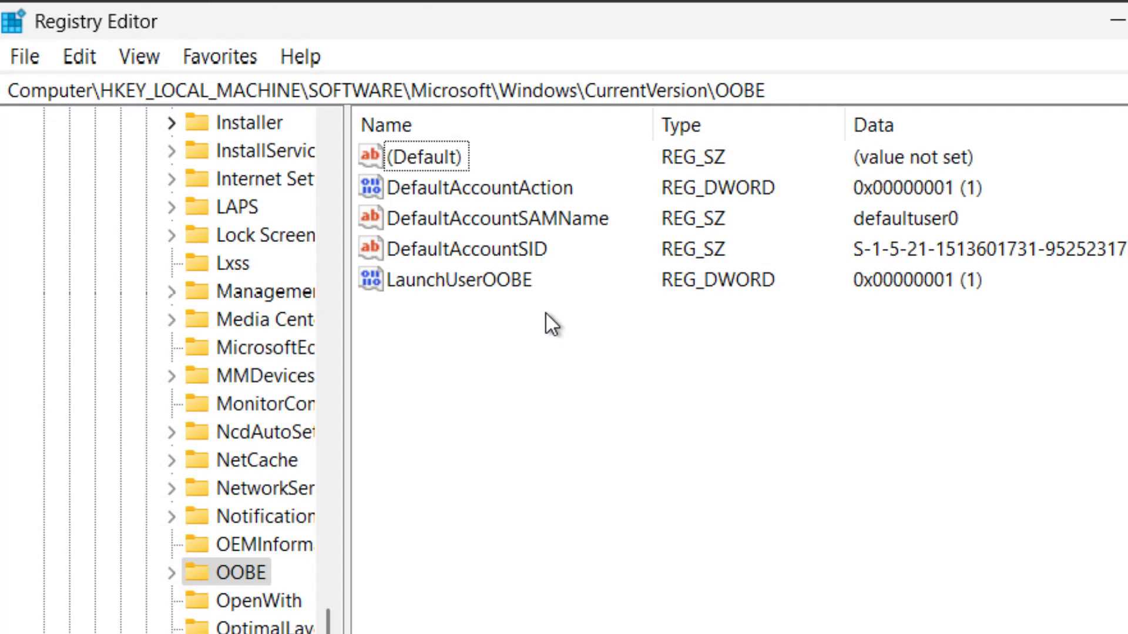
{"action": "mouse_move", "coordinate": [450, 295]}
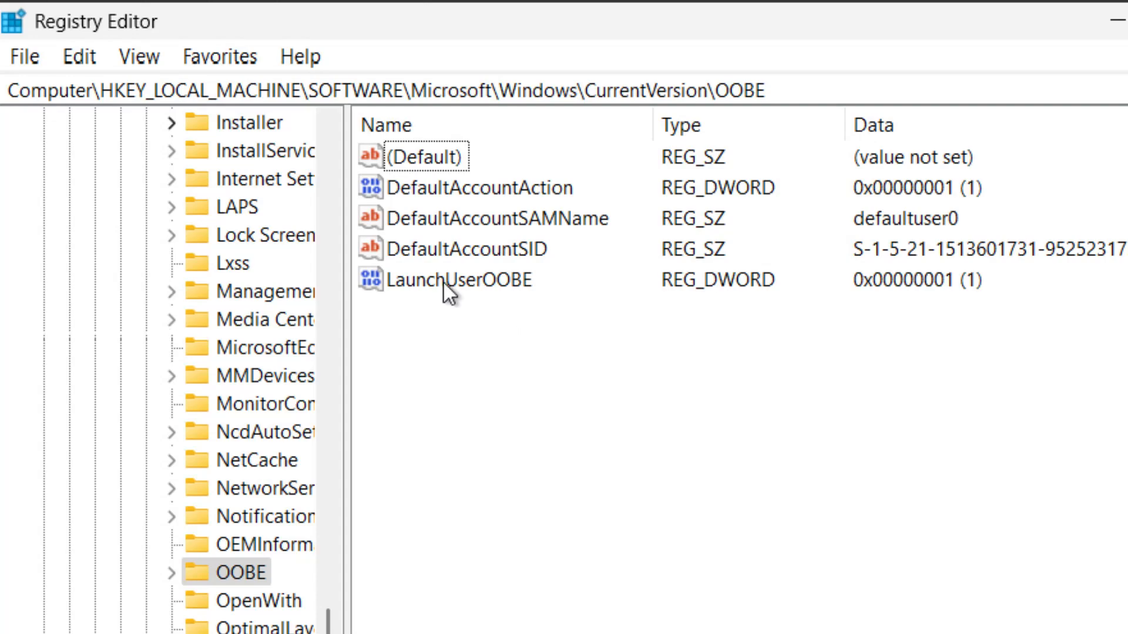
- Change the LaunchUserOOBE value from 1 to 0
{"action": "double_click", "coordinate": [460, 280]}
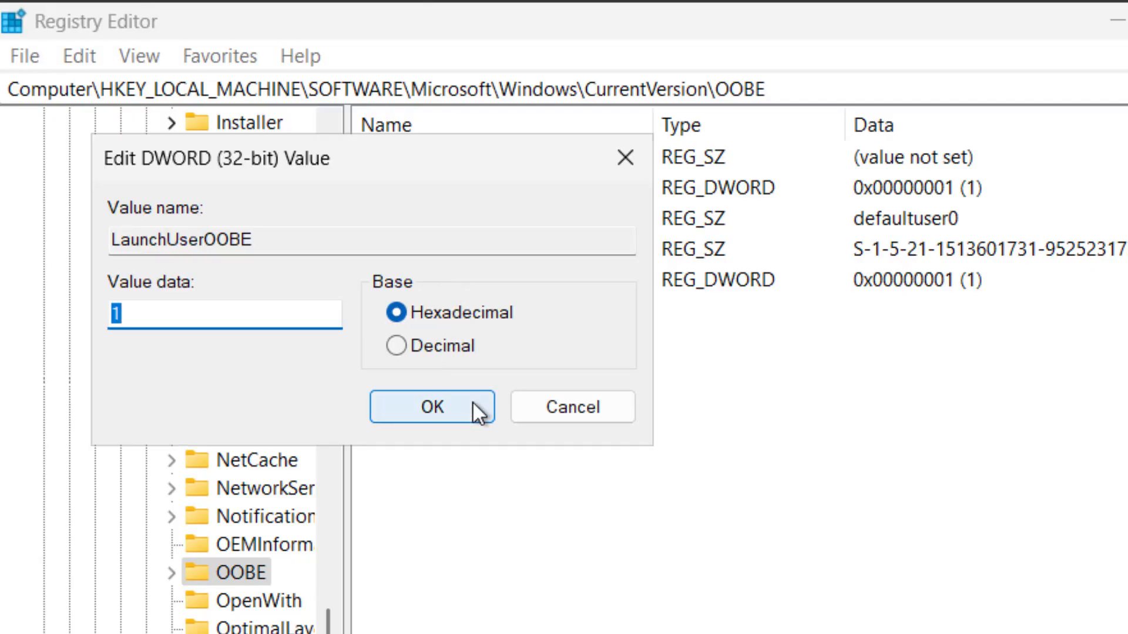
{"action": "type", "text": "0"}
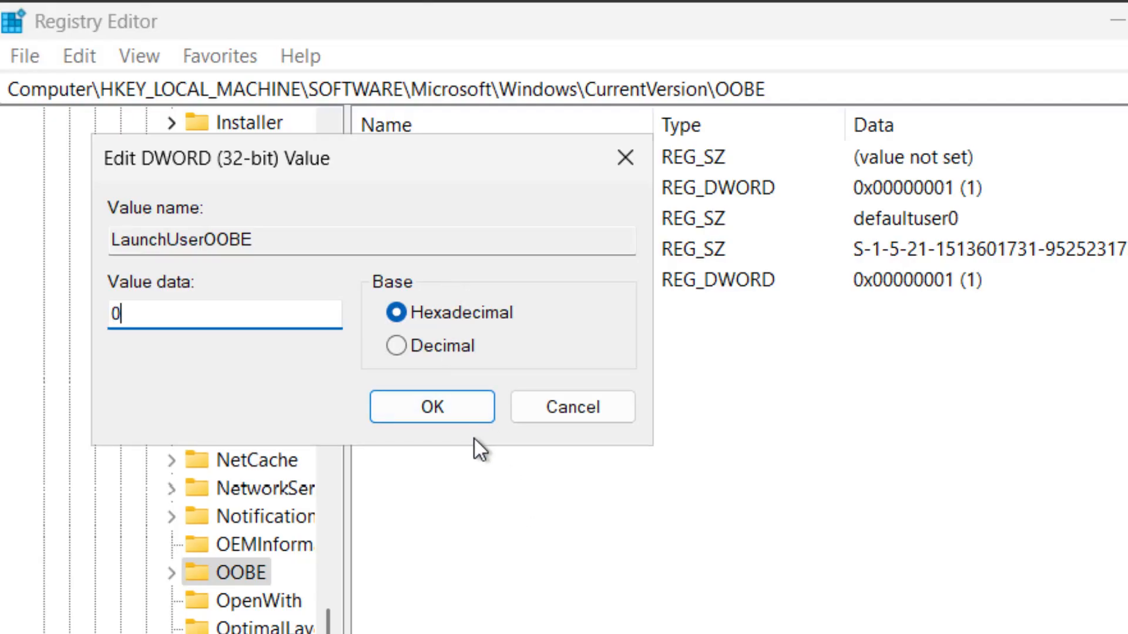
{"action": "left_click", "coordinate": [431, 407]}
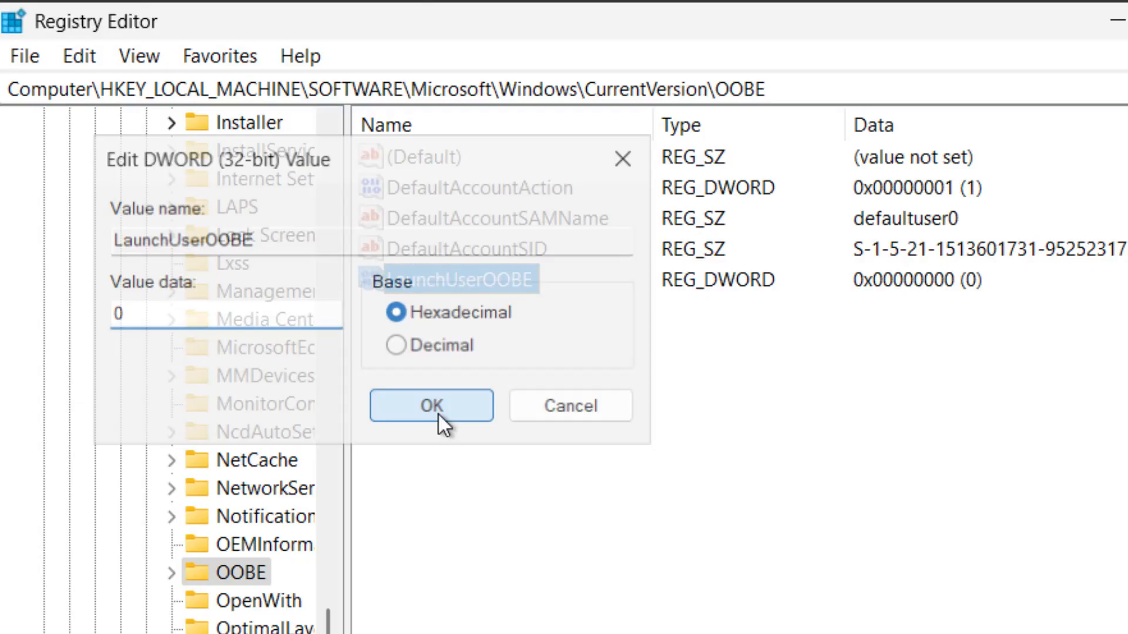
{"action": "left_click", "coordinate": [430, 405]}
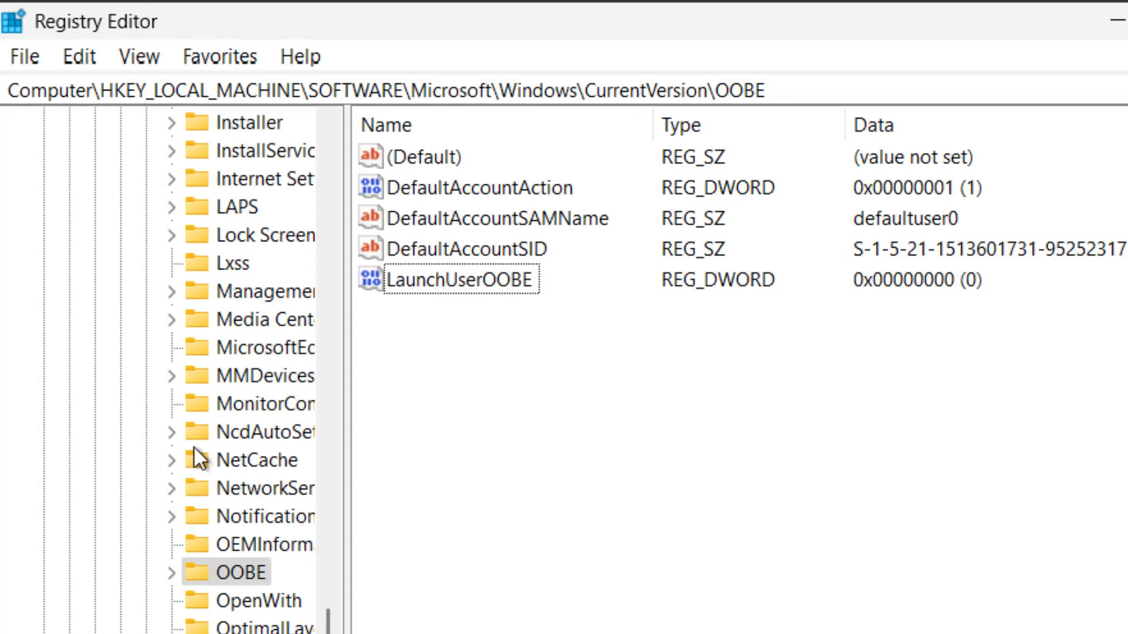
{"action": "mouse_move", "coordinate": [86, 504]}
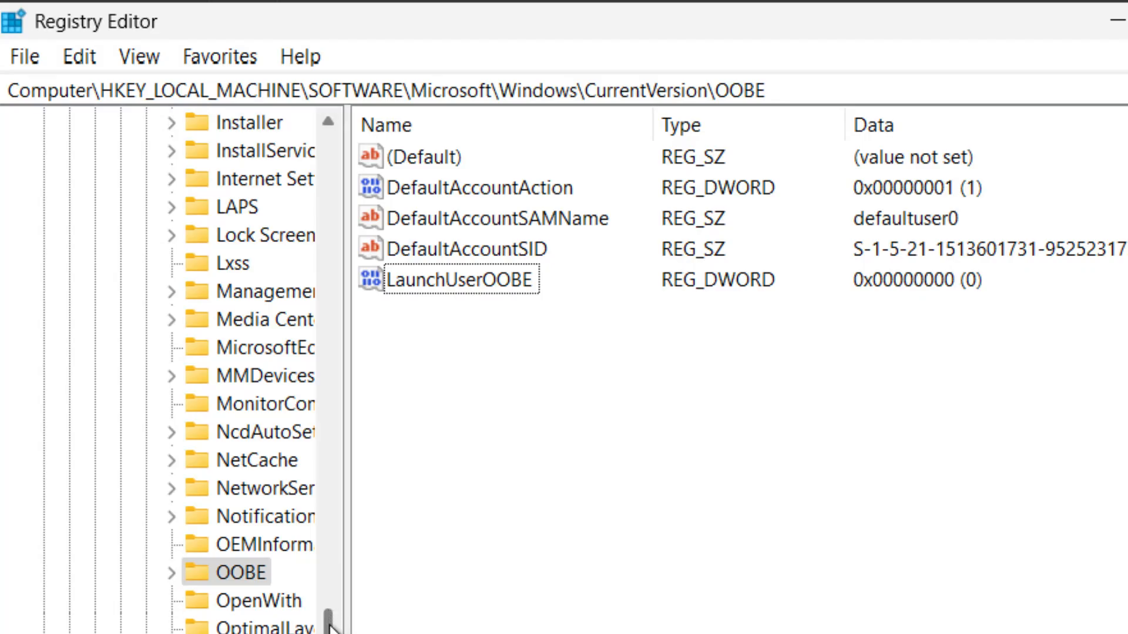
{"action": "mouse_move", "coordinate": [61, 546]}
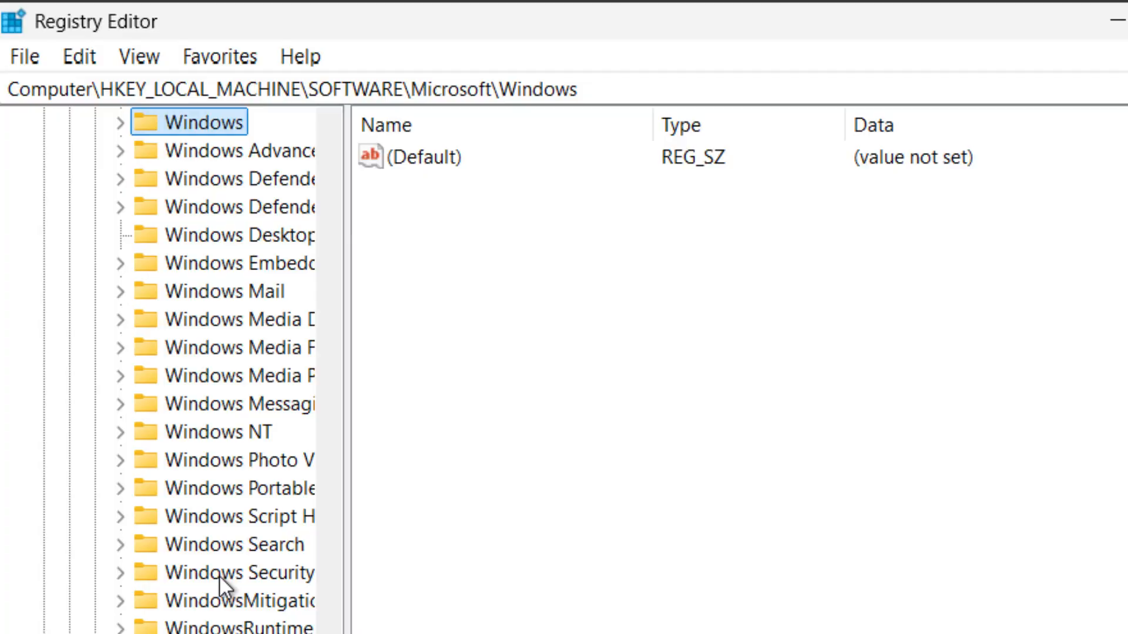
- Navigate to the Winlogon key under Windows NT\CurrentVersion showing AutoAdminLogon and DefaultUserName
{"action": "left_click", "coordinate": [214, 431]}
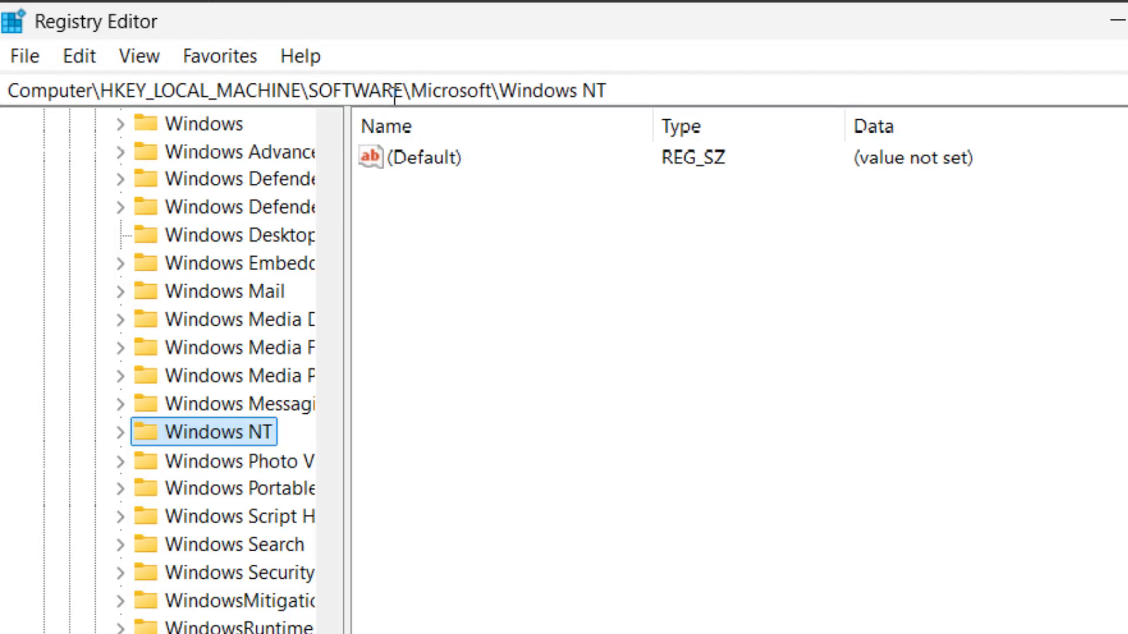
{"action": "mouse_move", "coordinate": [650, 116]}
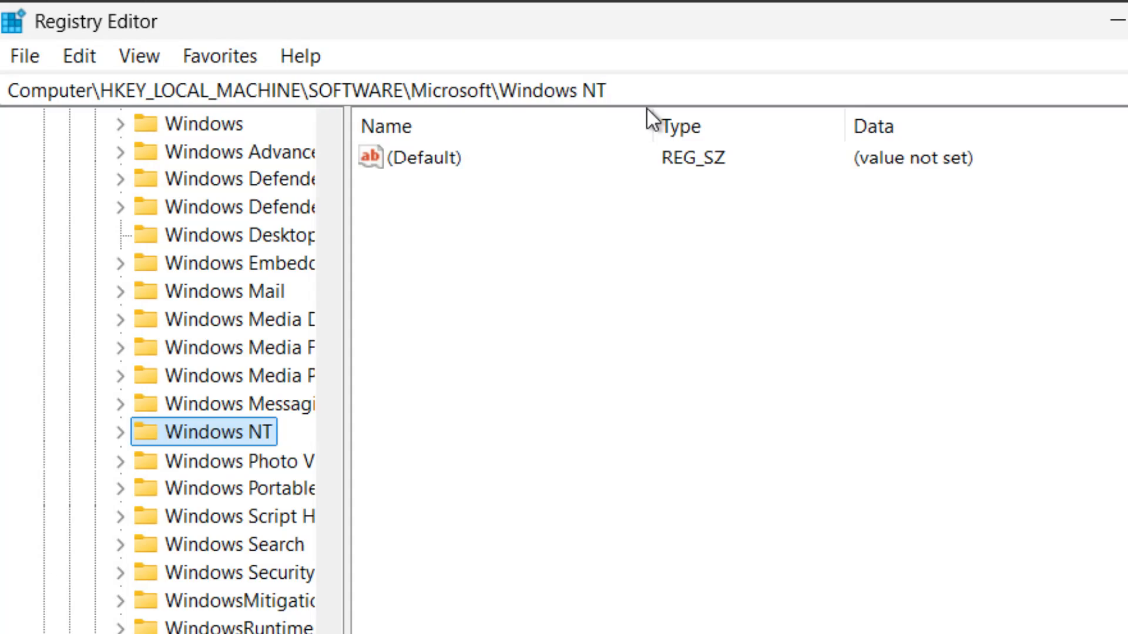
{"action": "left_click", "coordinate": [121, 432]}
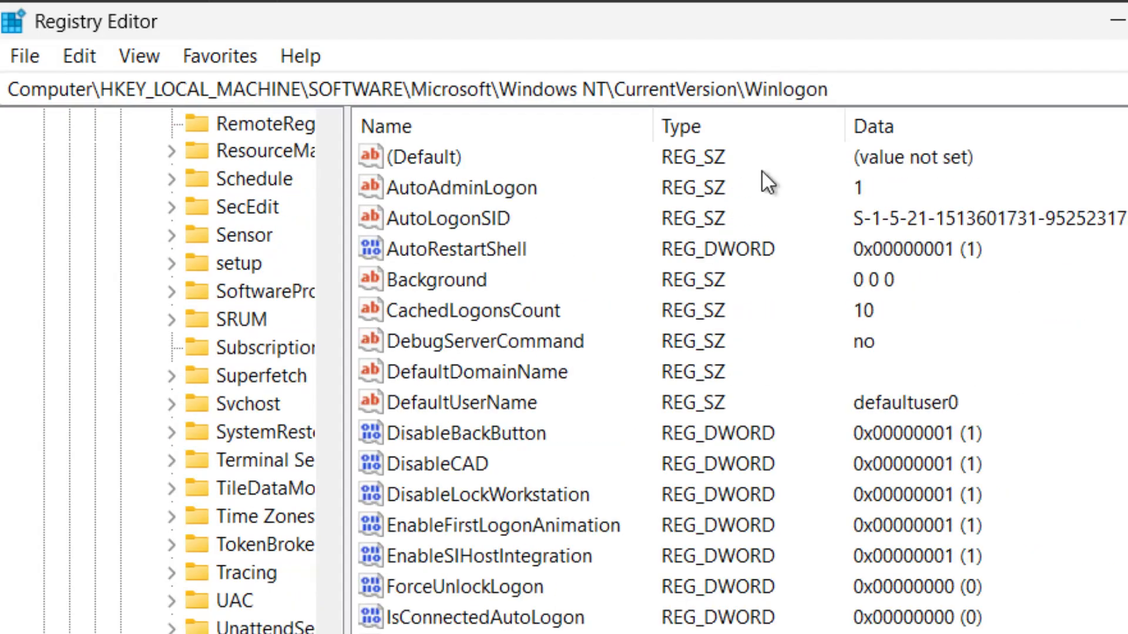
{"action": "mouse_move", "coordinate": [536, 190]}
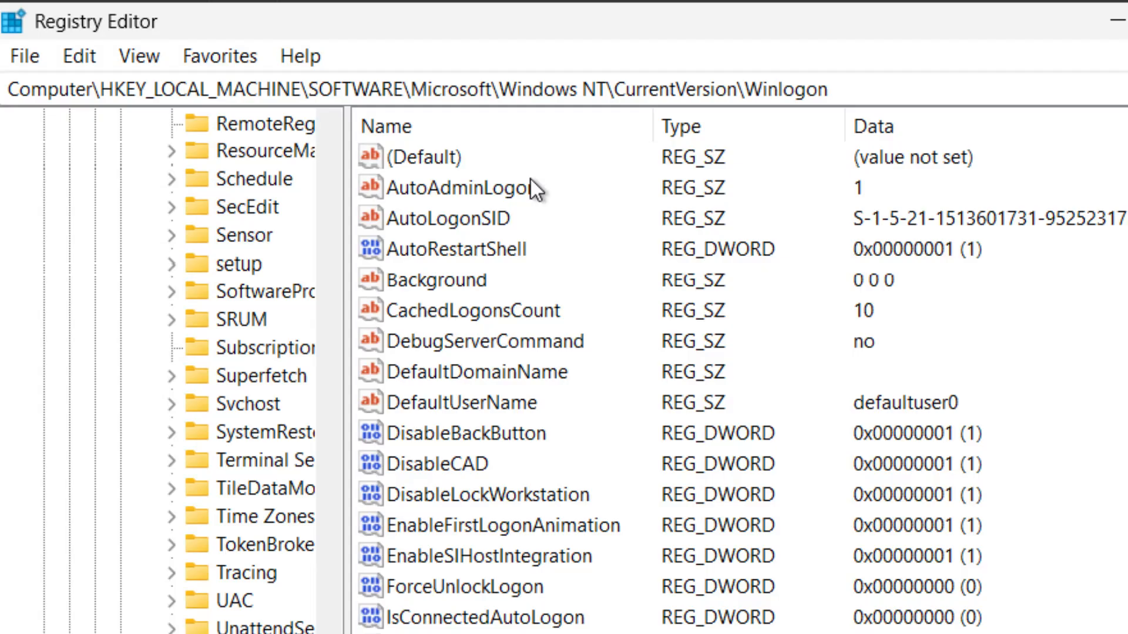
{"action": "mouse_move", "coordinate": [485, 201]}
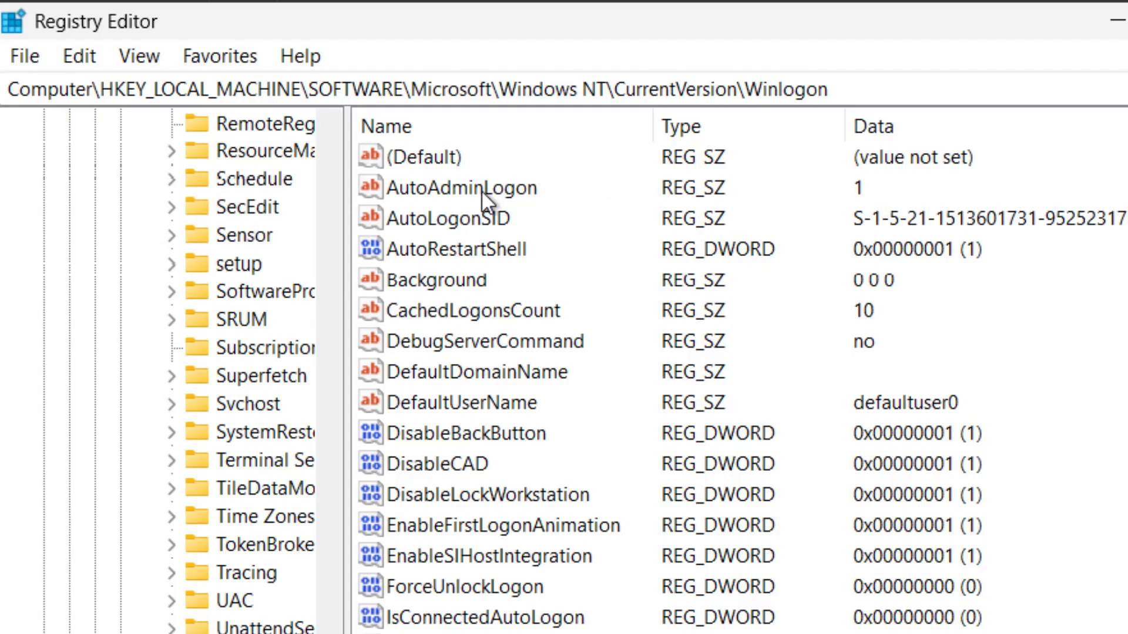
- Set AutoAdminLogon to 0 and clear the AutoLogonSID value data
{"action": "double_click", "coordinate": [460, 188]}
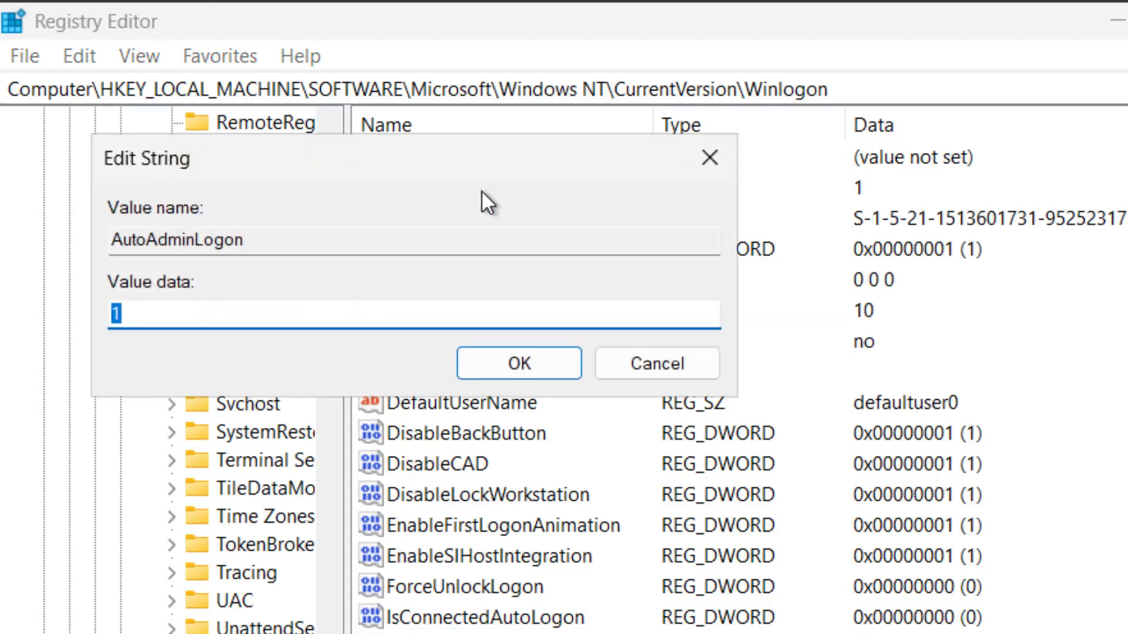
{"action": "type", "text": "0"}
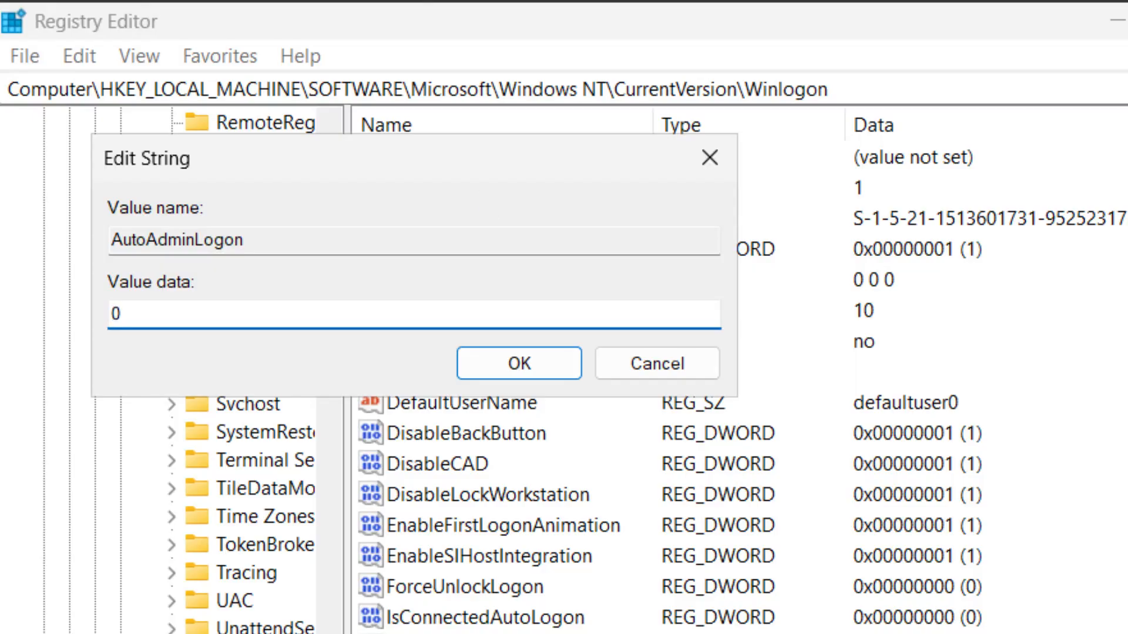
{"action": "left_click", "coordinate": [519, 363]}
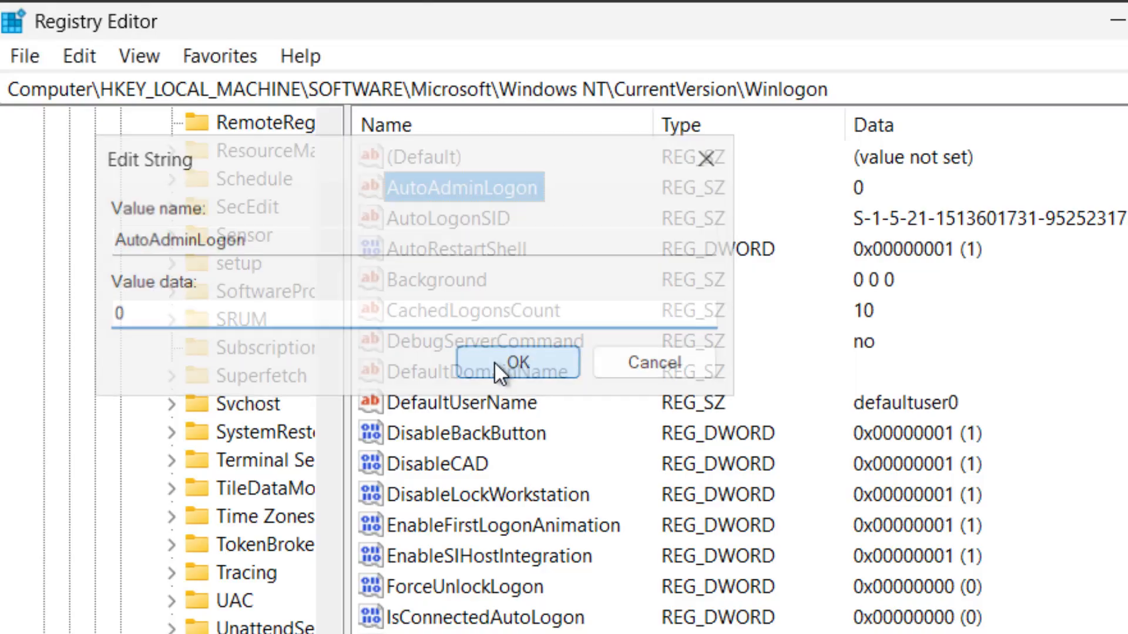
{"action": "left_click", "coordinate": [517, 362]}
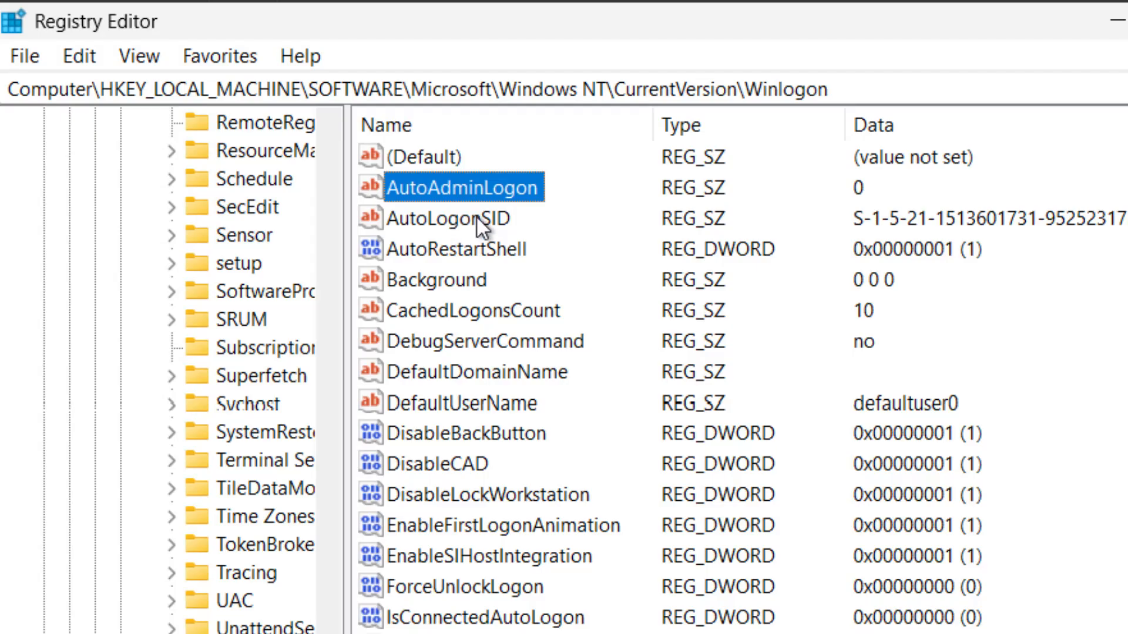
{"action": "double_click", "coordinate": [447, 218]}
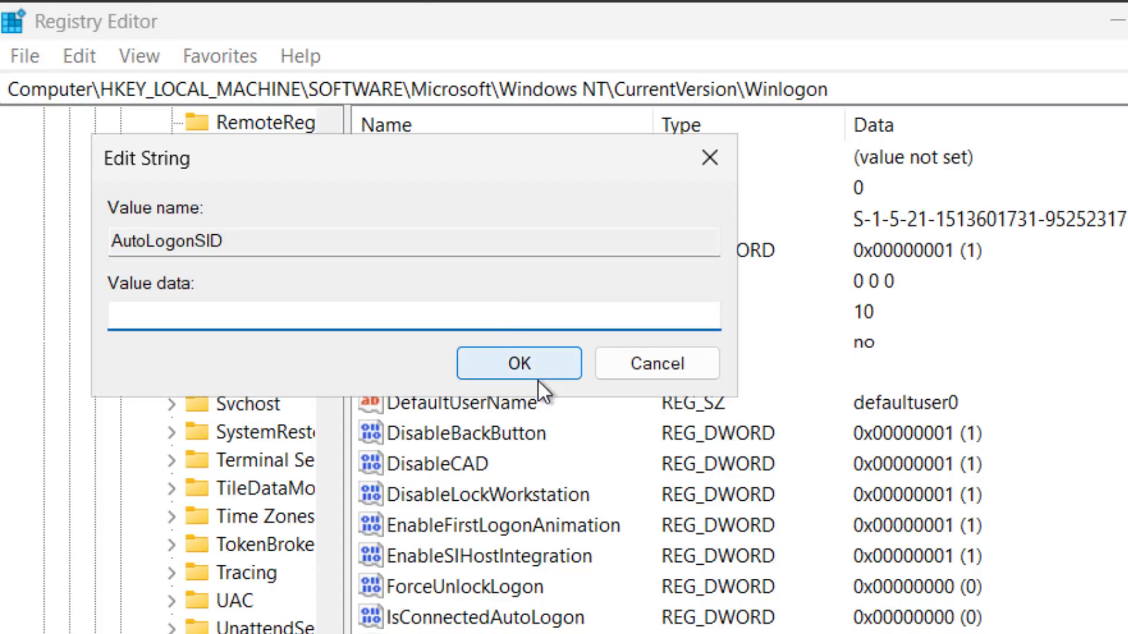
{"action": "left_click", "coordinate": [518, 363]}
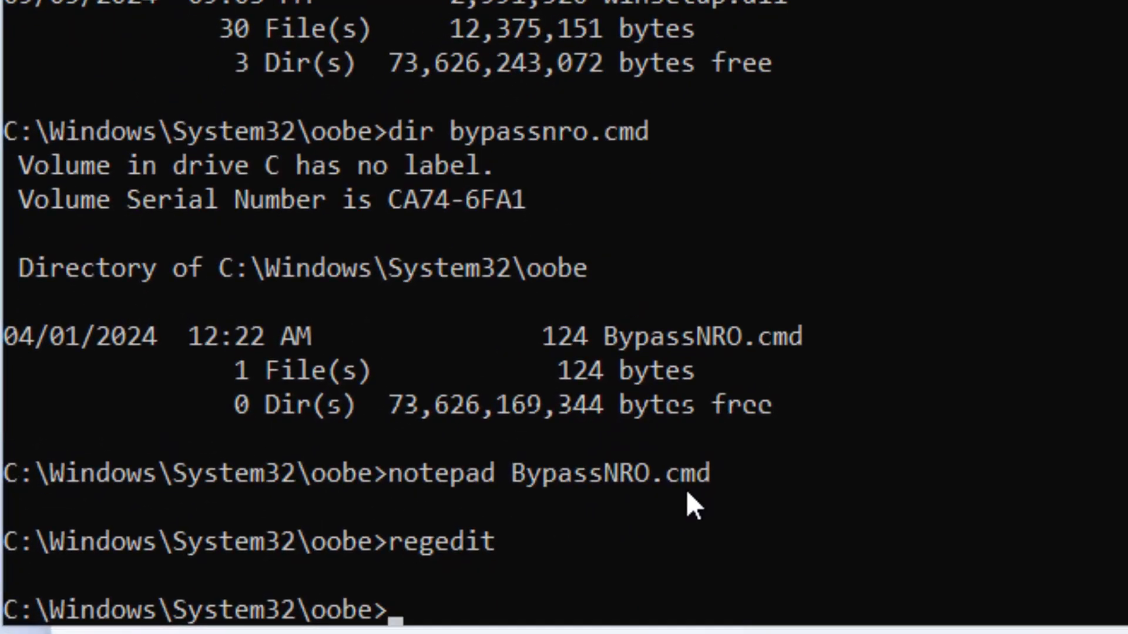
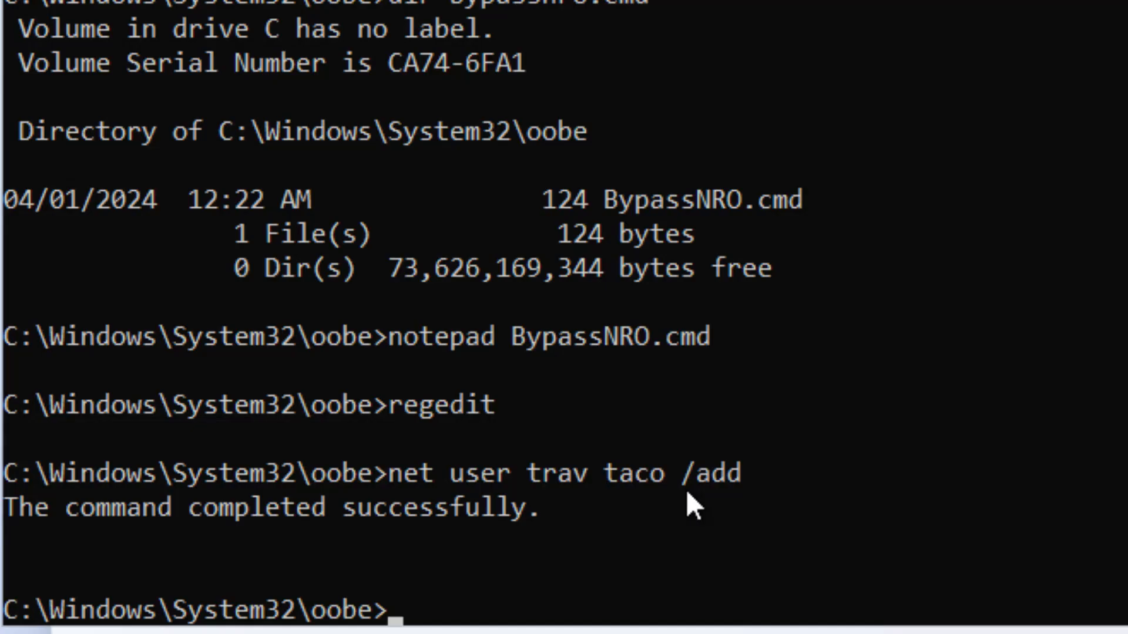
- Run net localgroup administrators trav /add to make trav an administrator
{"action": "type", "text": "net"}
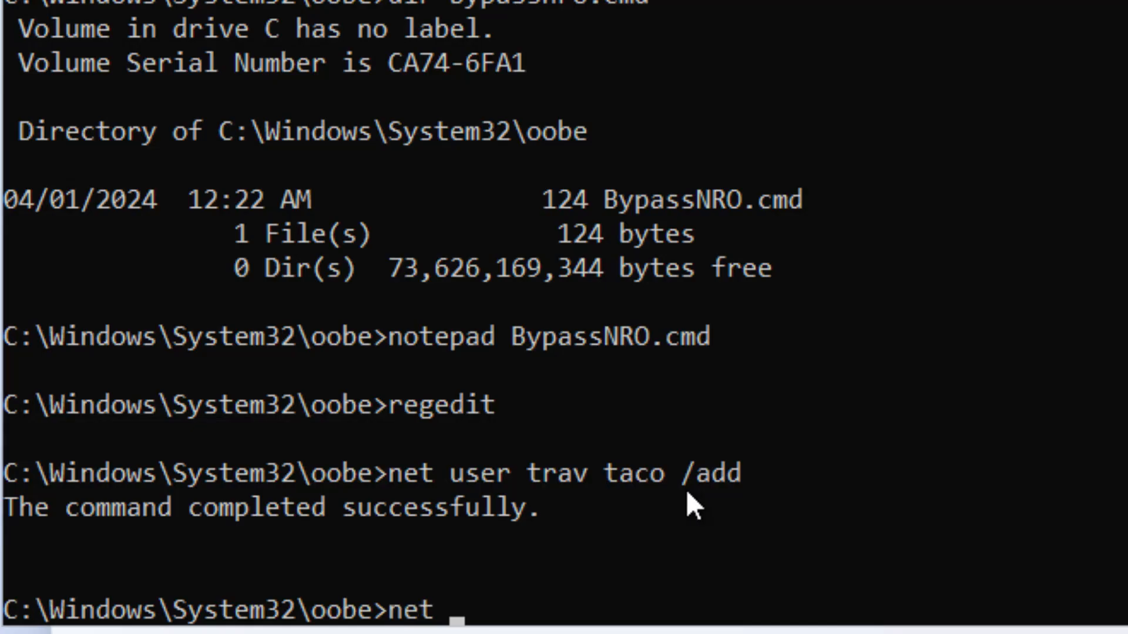
{"action": "type", "text": "l"}
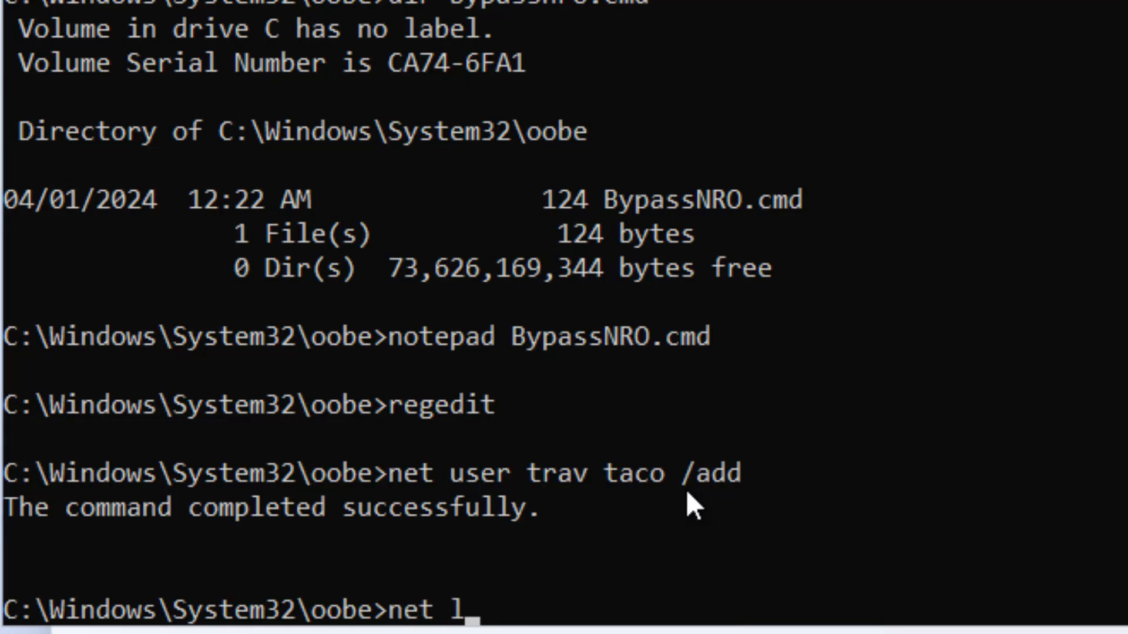
{"action": "type", "text": "ocalgroup admi"}
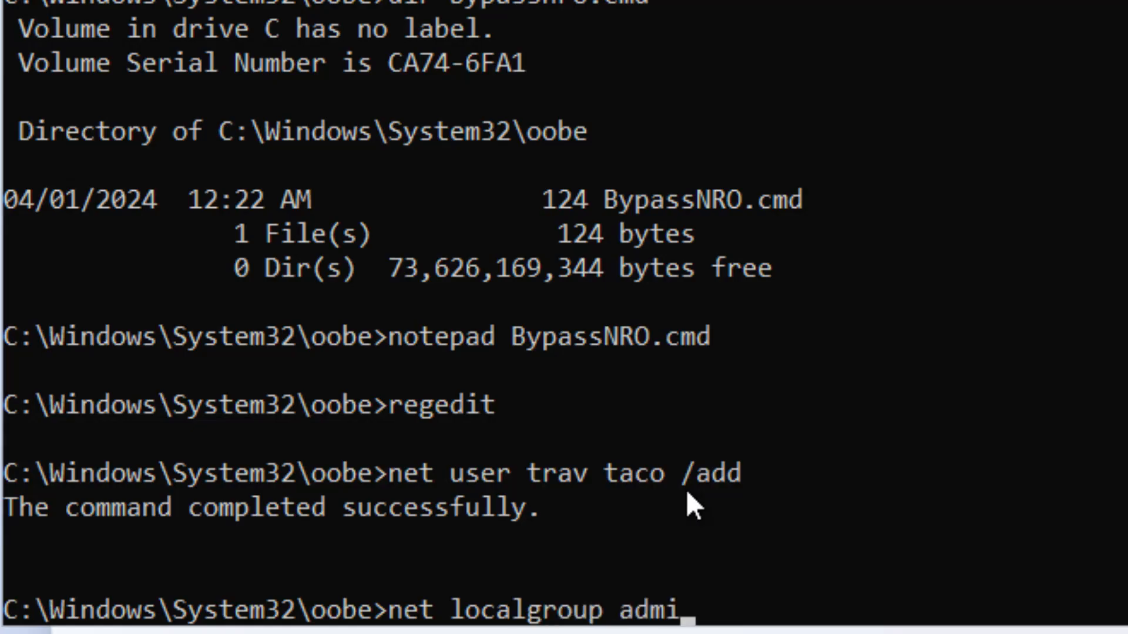
{"action": "type", "text": "nistrators"}
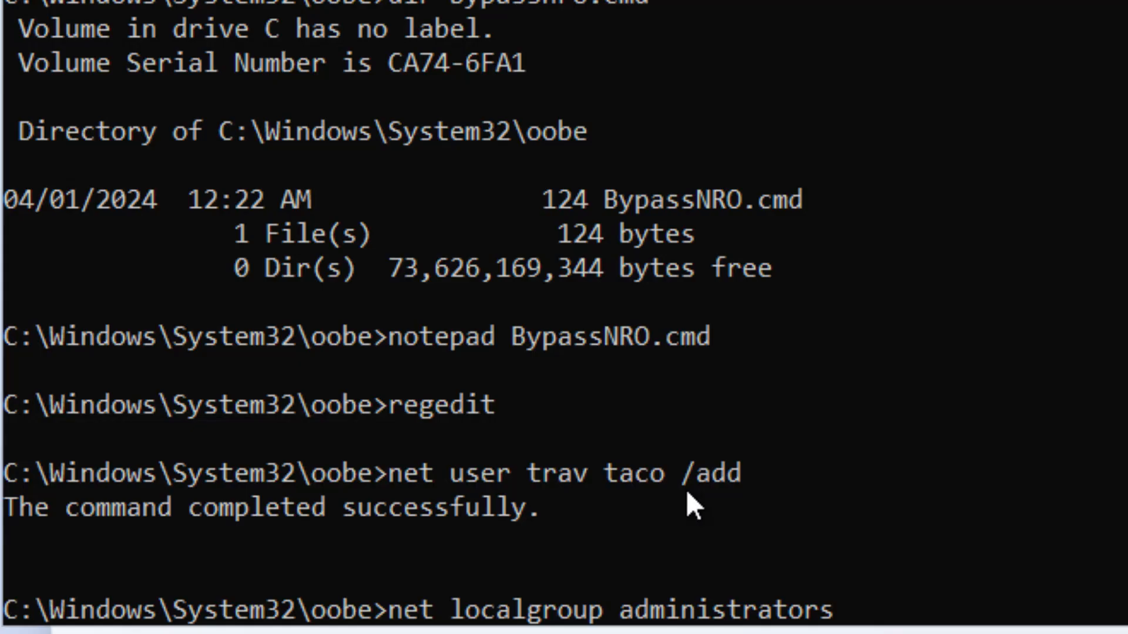
{"action": "type", "text": "tra"}
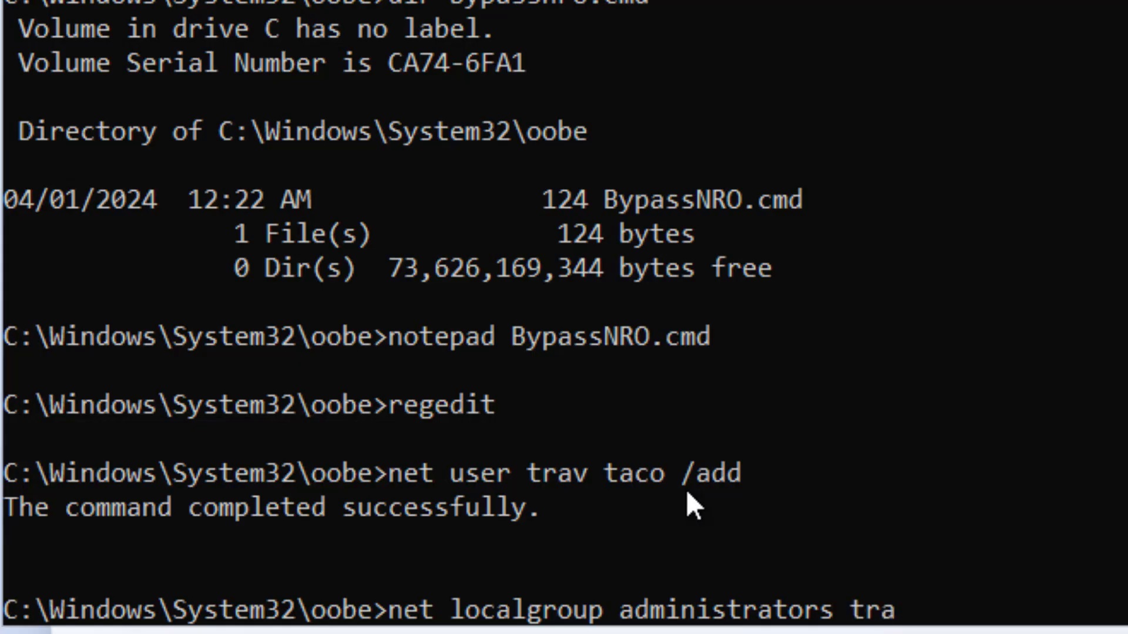
{"action": "type", "text": "v"}
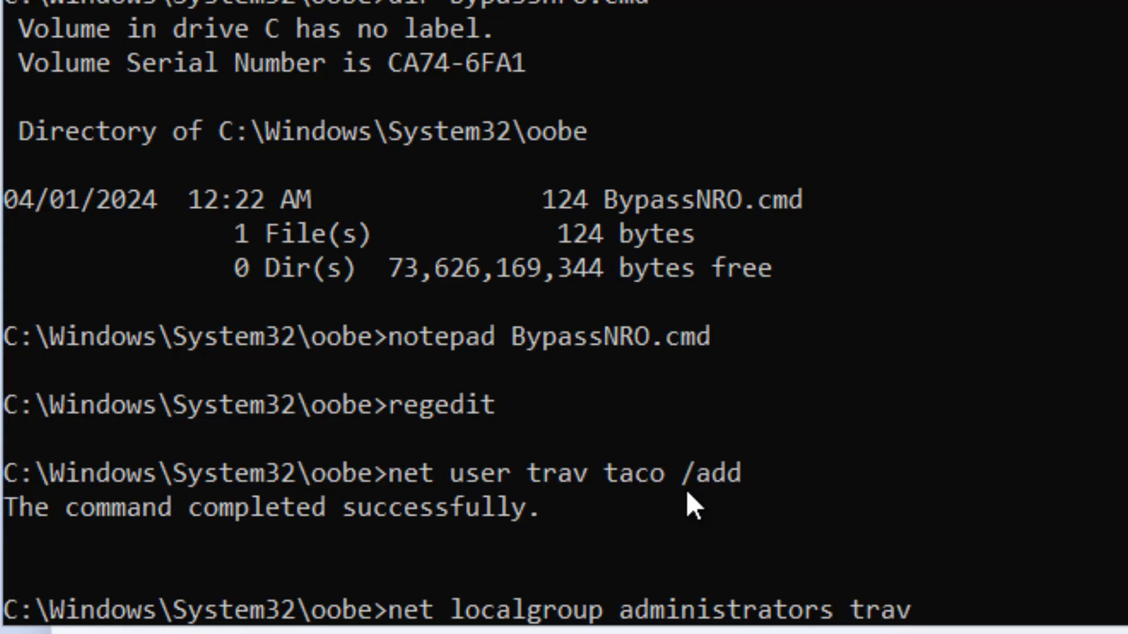
{"action": "type", "text": "/"}
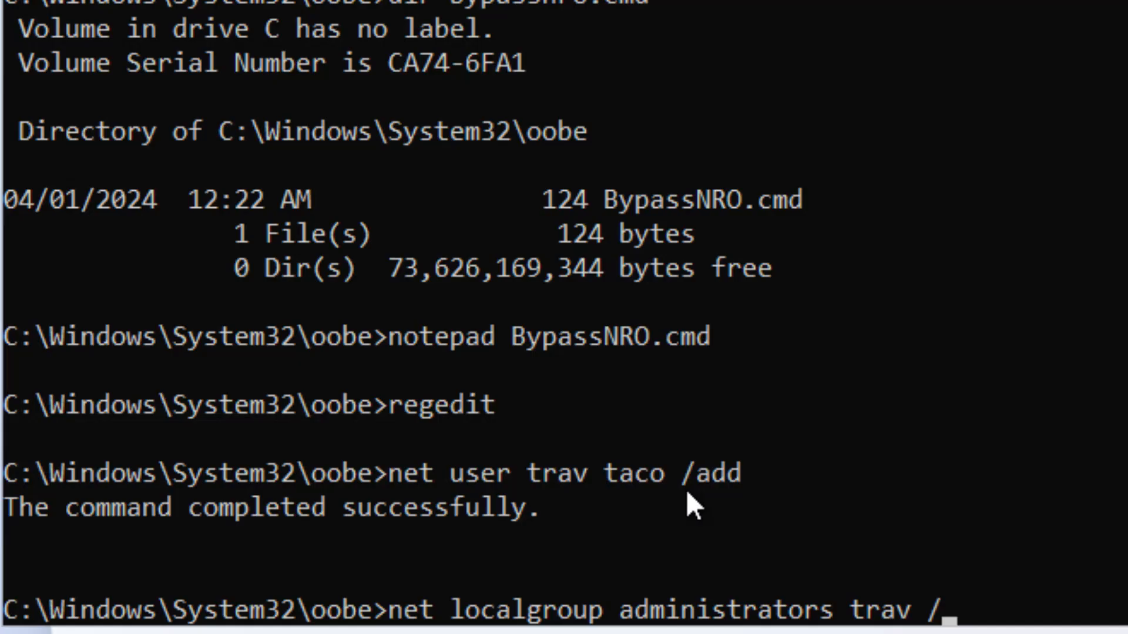
{"action": "type", "text": "add"}
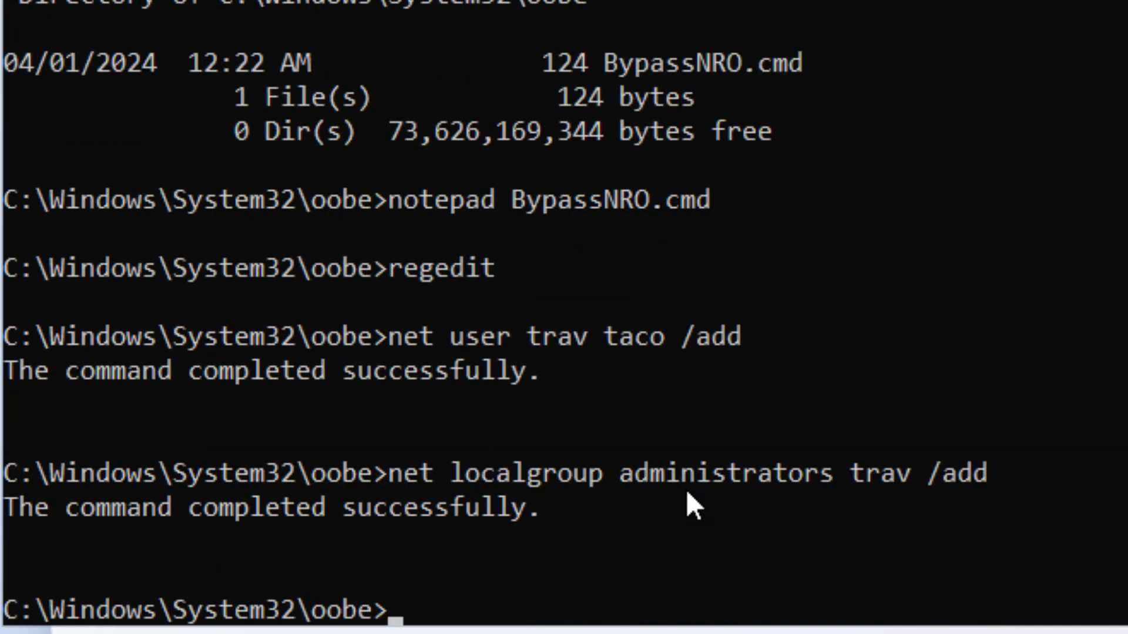
- Run shutdown -r -t 0 to reboot straight to the sign-in screen
{"action": "type", "text": "shu"}
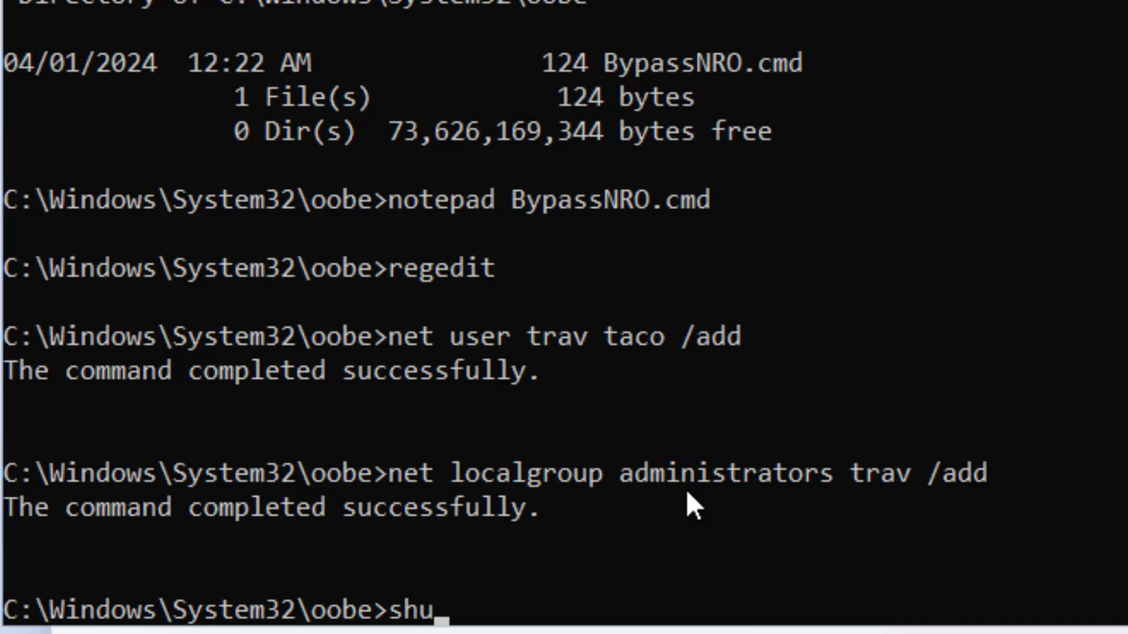
{"action": "type", "text": "tdown"}
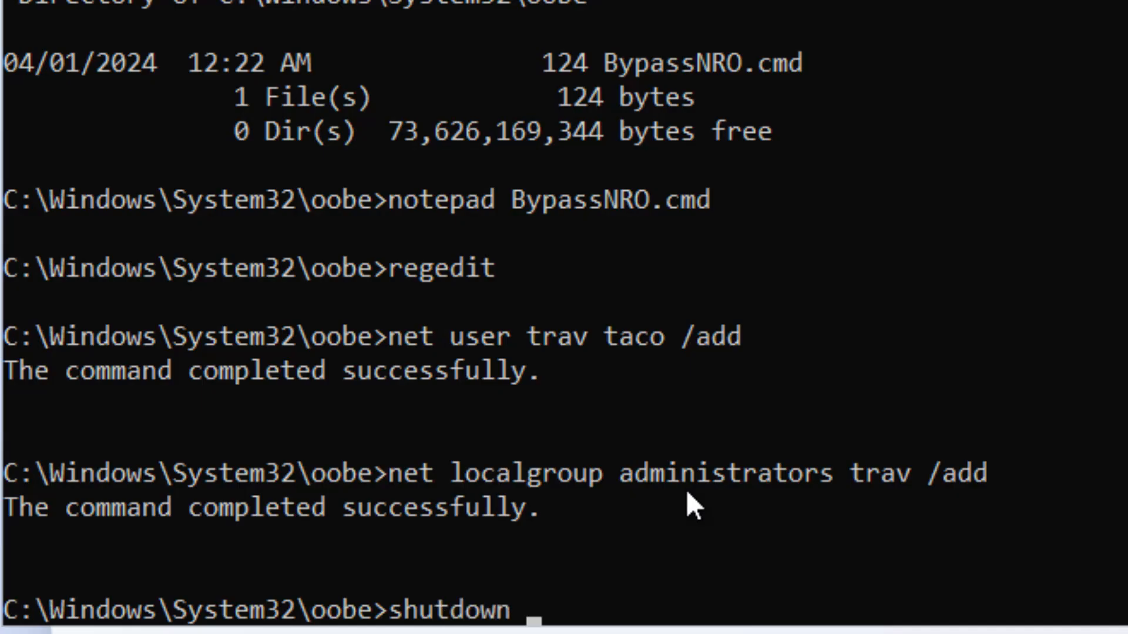
{"action": "type", "text": "-r"}
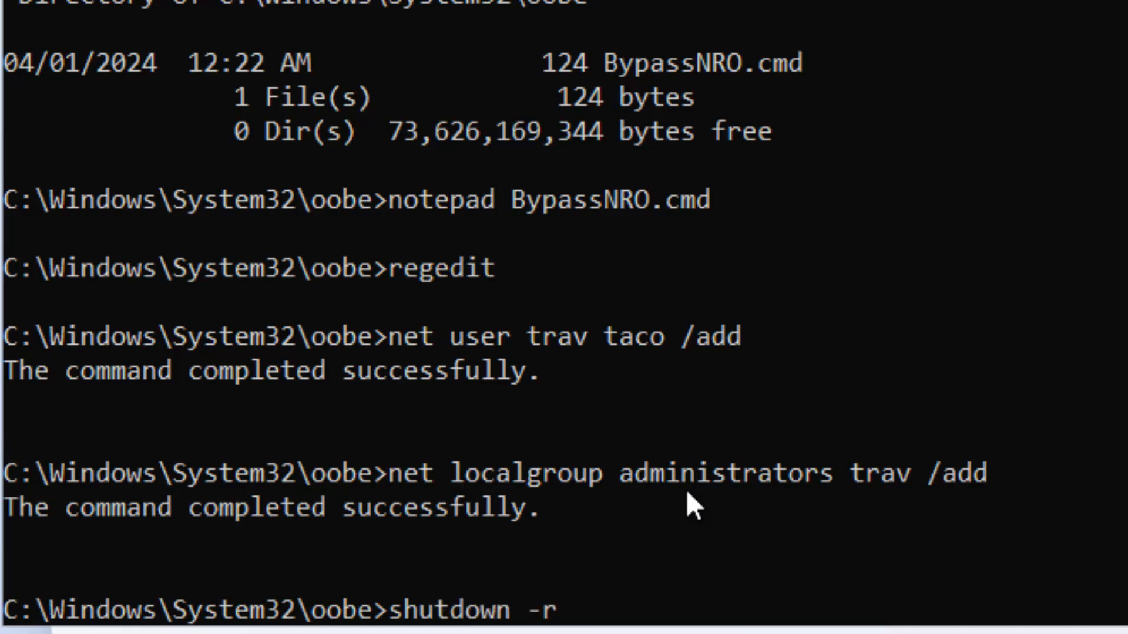
{"action": "type", "text": "-t 0"}
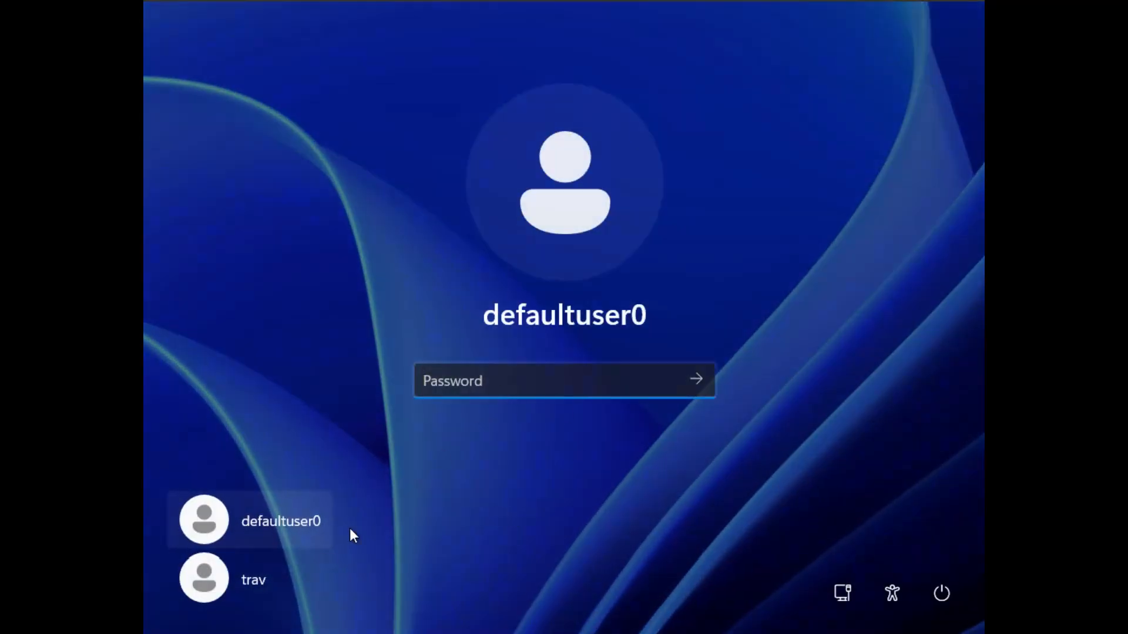
- Sign in as the local account trav with its password, reaching the privacy settings page
{"action": "left_click", "coordinate": [254, 579]}
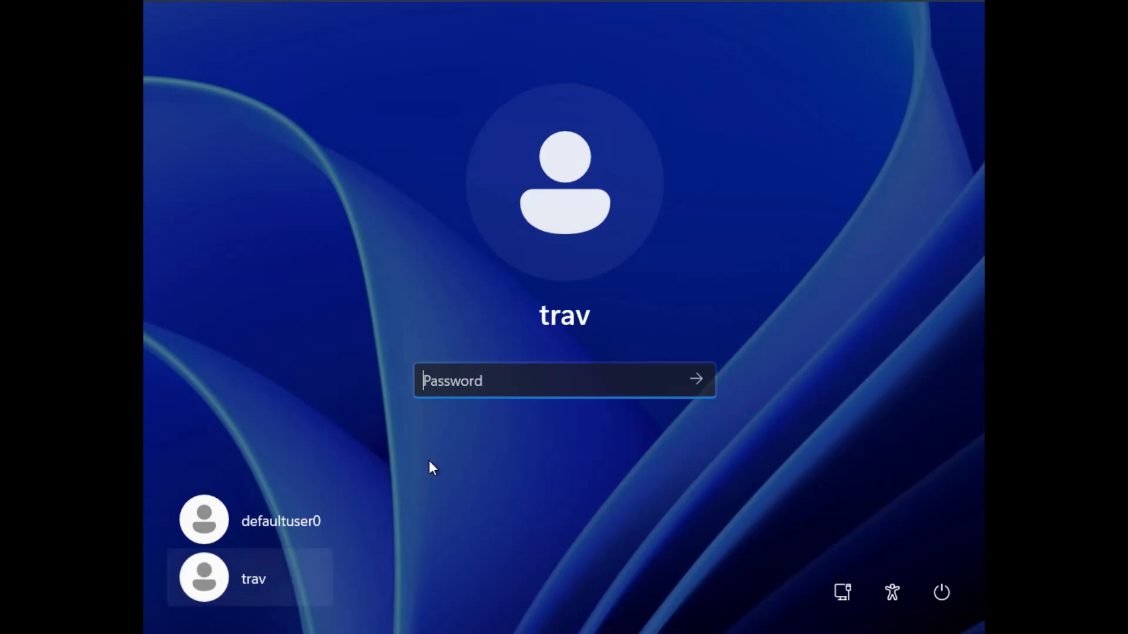
{"action": "type", "text": "••••"}
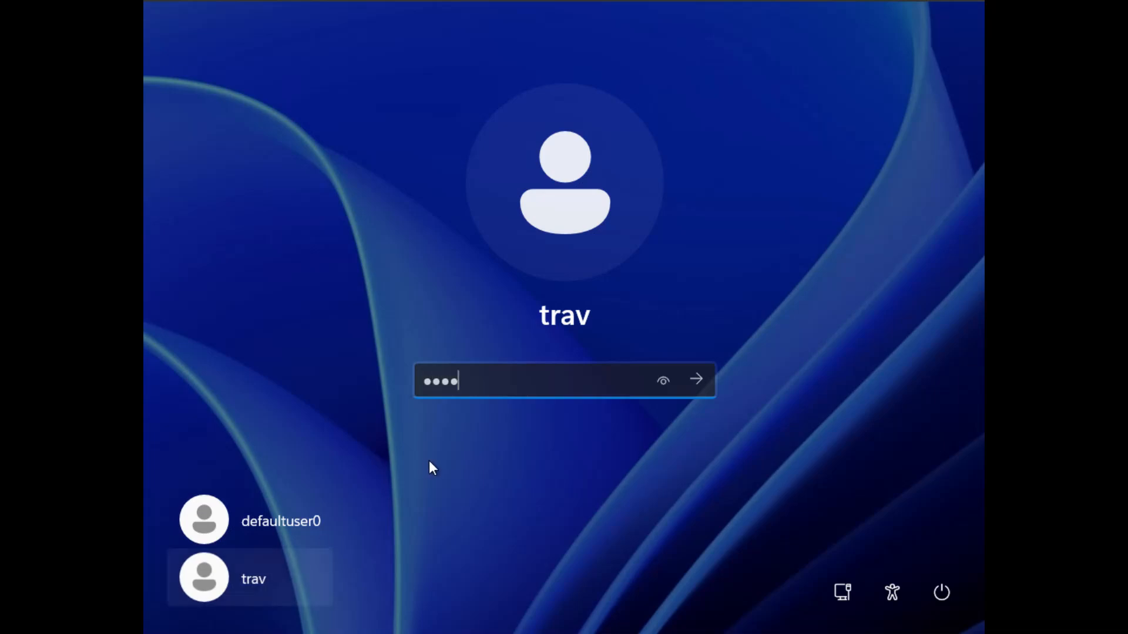
{"action": "left_click", "coordinate": [694, 379]}
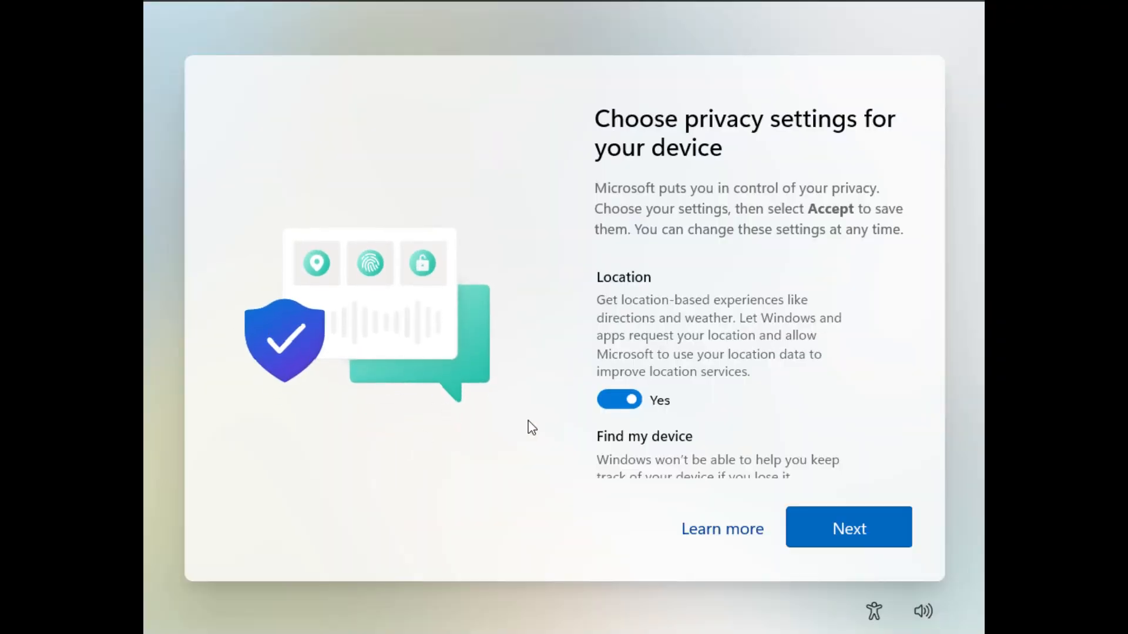
- Turn off Location and Tailored experiences, then accept the privacy settings to reach the desktop
{"action": "left_click", "coordinate": [618, 399]}
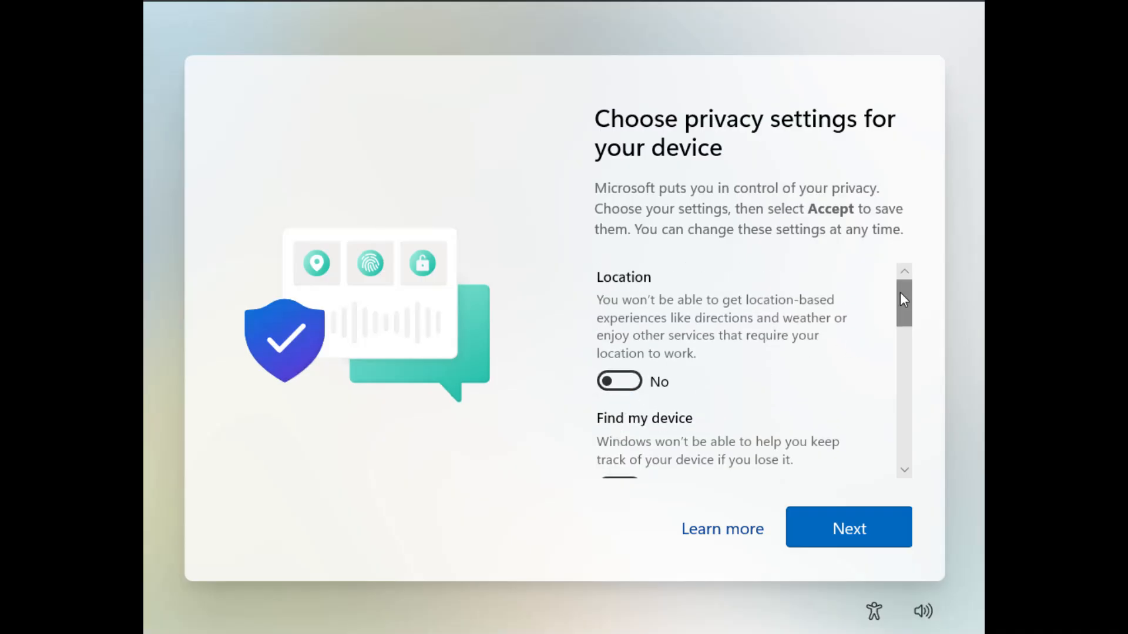
{"action": "scroll", "scroll_direction": "down", "scroll_amount": 3}
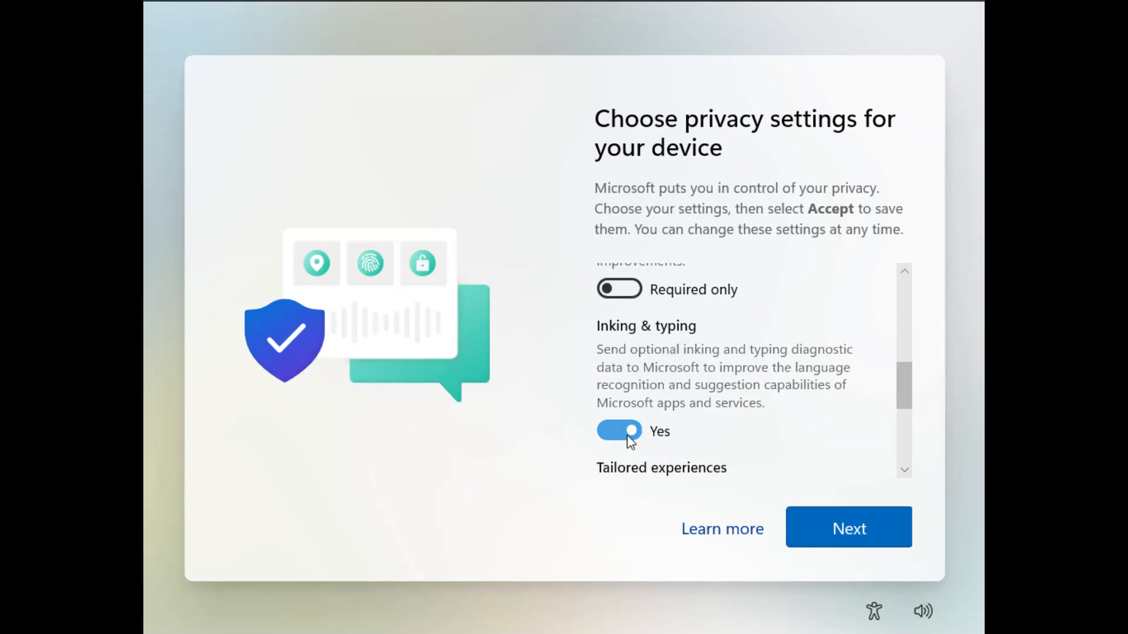
{"action": "scroll", "scroll_direction": "down", "scroll_amount": 3}
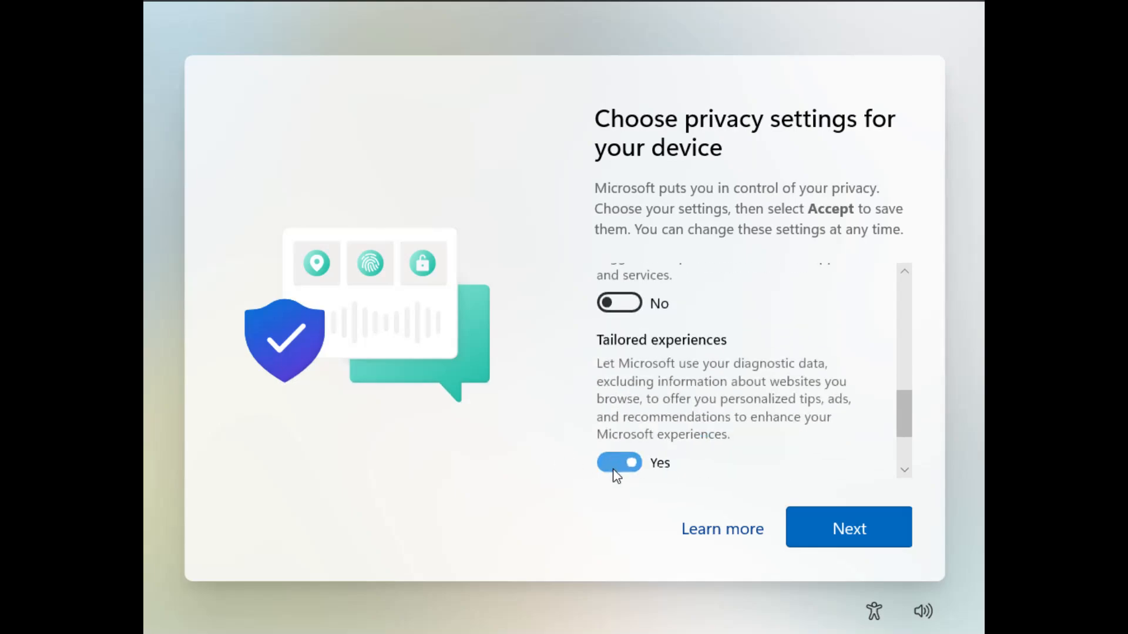
{"action": "left_click", "coordinate": [619, 463]}
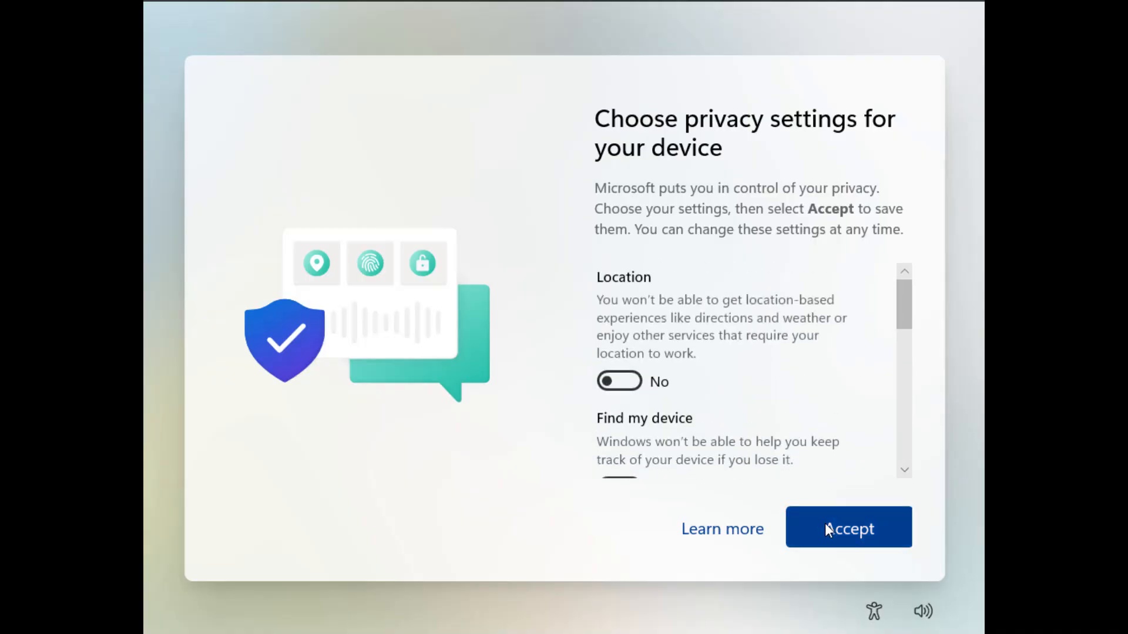
{"action": "left_click", "coordinate": [848, 528]}
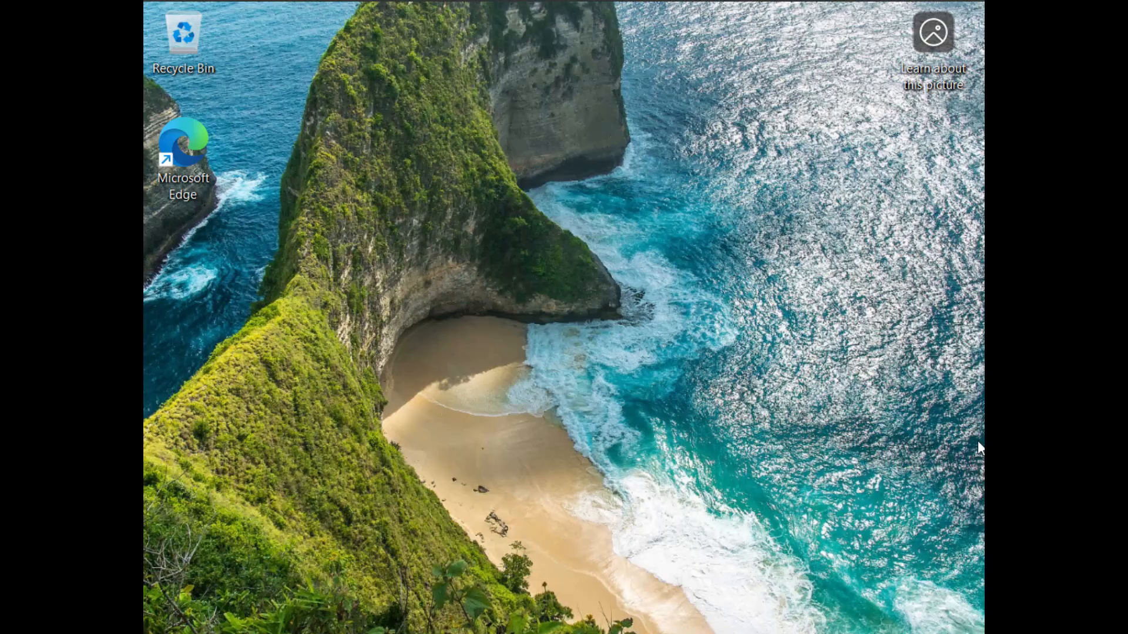
- Search for cmd from Start to launch Command Prompt as administrator
{"action": "left_click", "coordinate": [402, 611]}
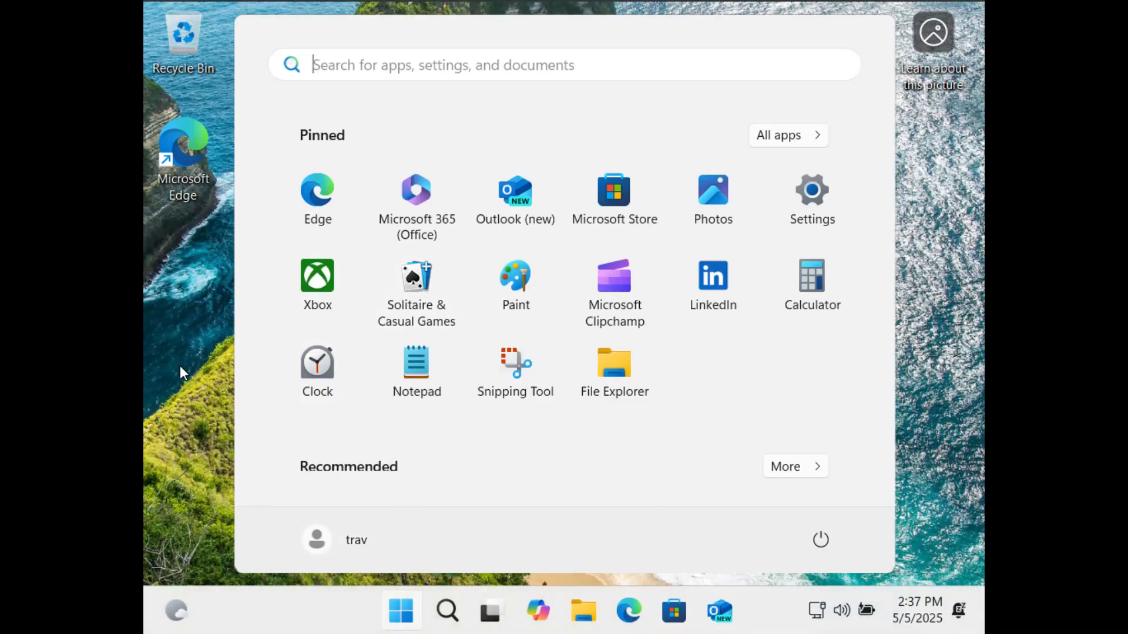
{"action": "mouse_move", "coordinate": [211, 322]}
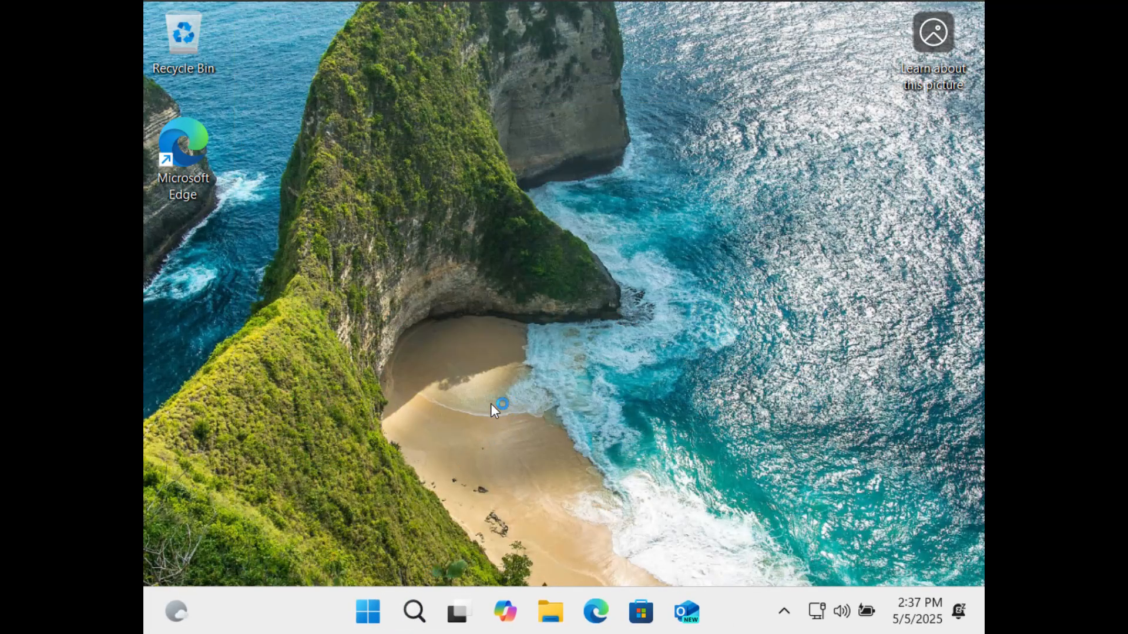
{"action": "left_click", "coordinate": [368, 611]}
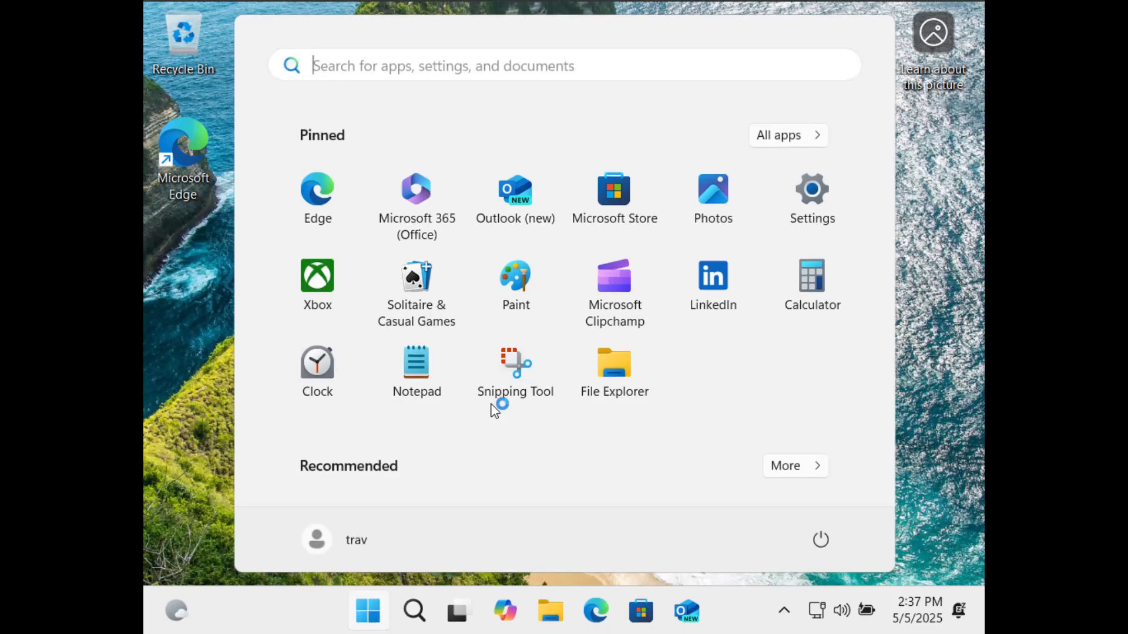
{"action": "type", "text": "cmd"}
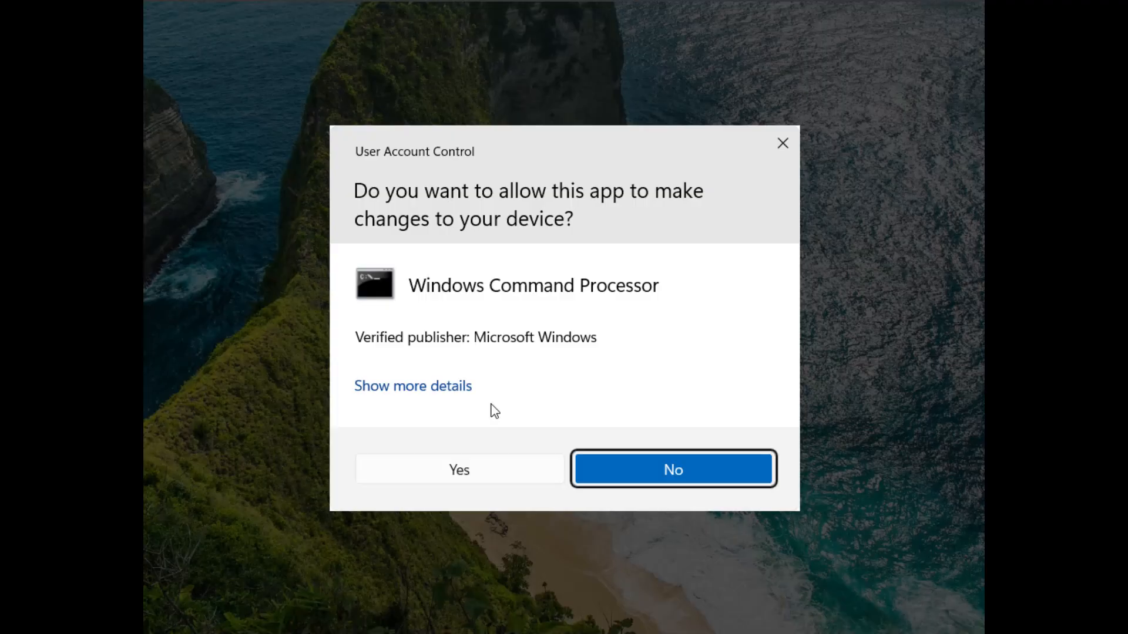
{"action": "mouse_move", "coordinate": [498, 496]}
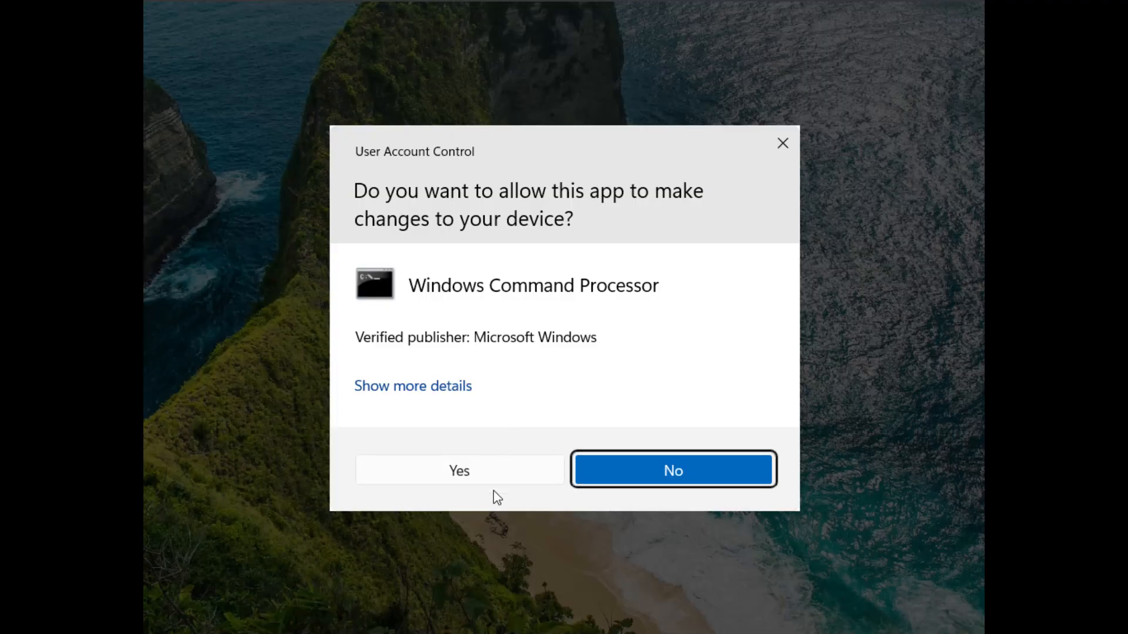
- Approve the UAC prompt so Command Prompt runs elevated at C:\Windows\System32
{"action": "left_click", "coordinate": [458, 470]}
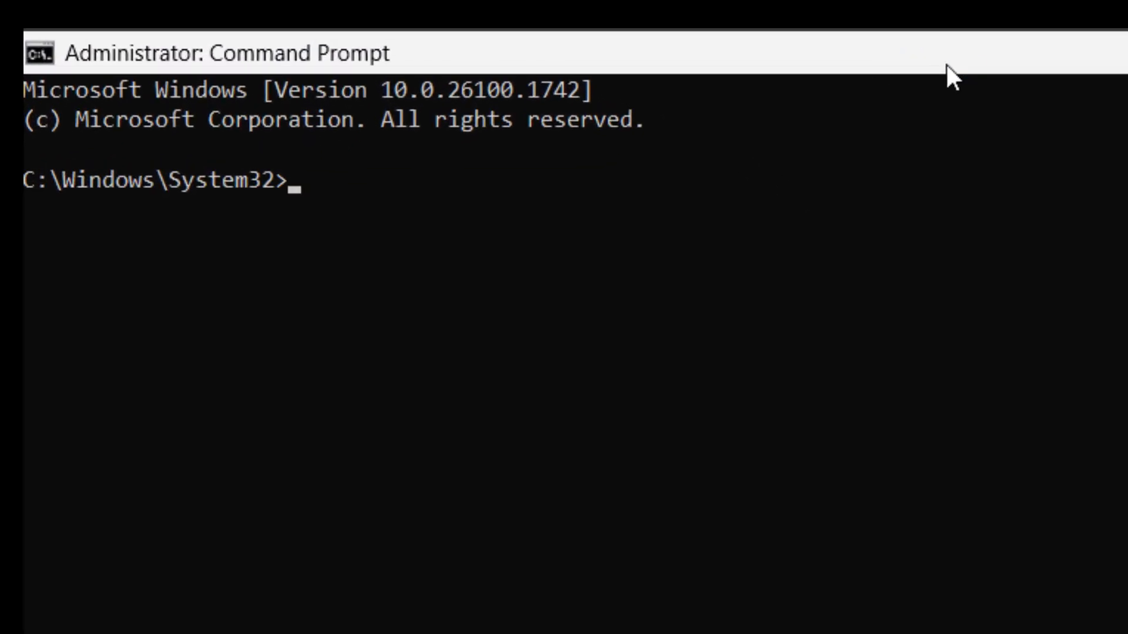
- Delete the defaultuser0 account with net user /delete and change to C:\Users
{"action": "type", "text": "net"}
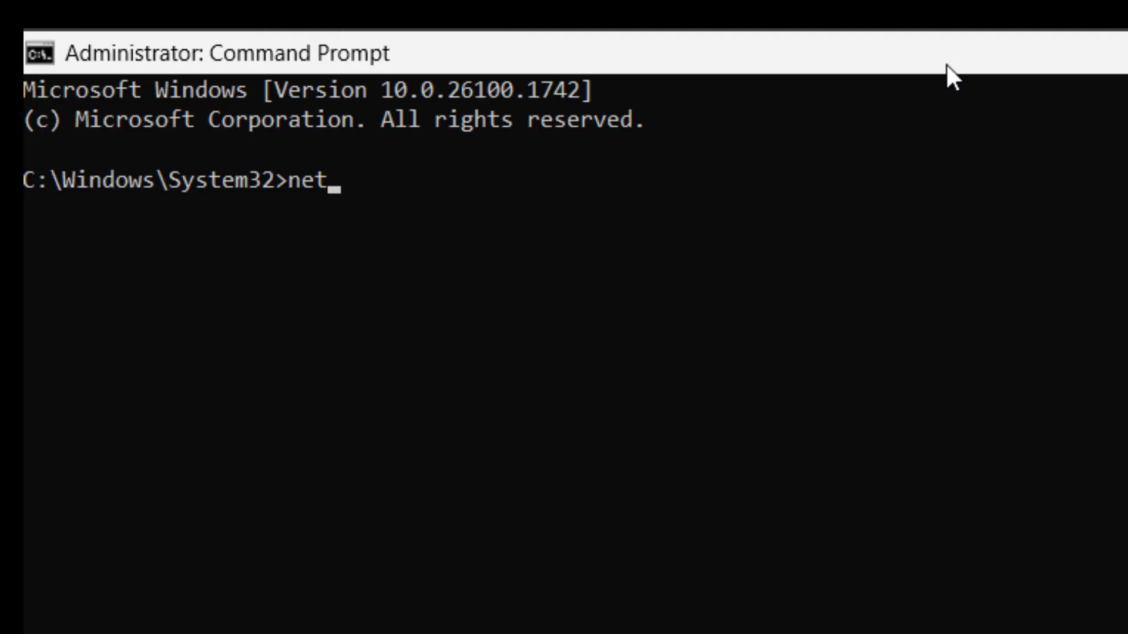
{"action": "type", "text": "user d"}
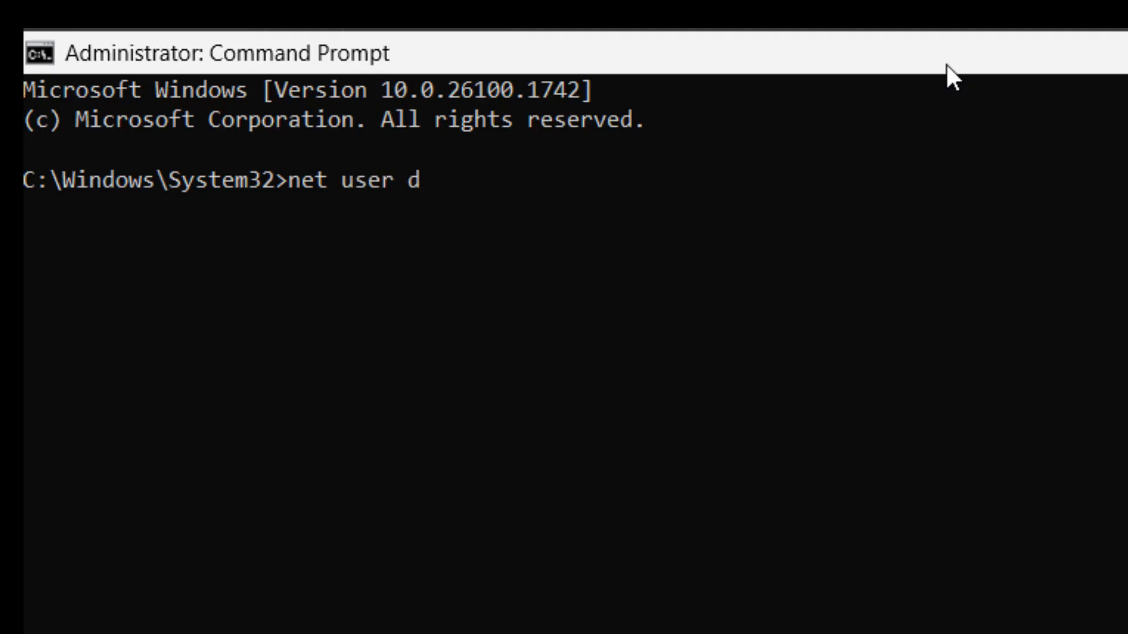
{"action": "type", "text": "efaultuser"}
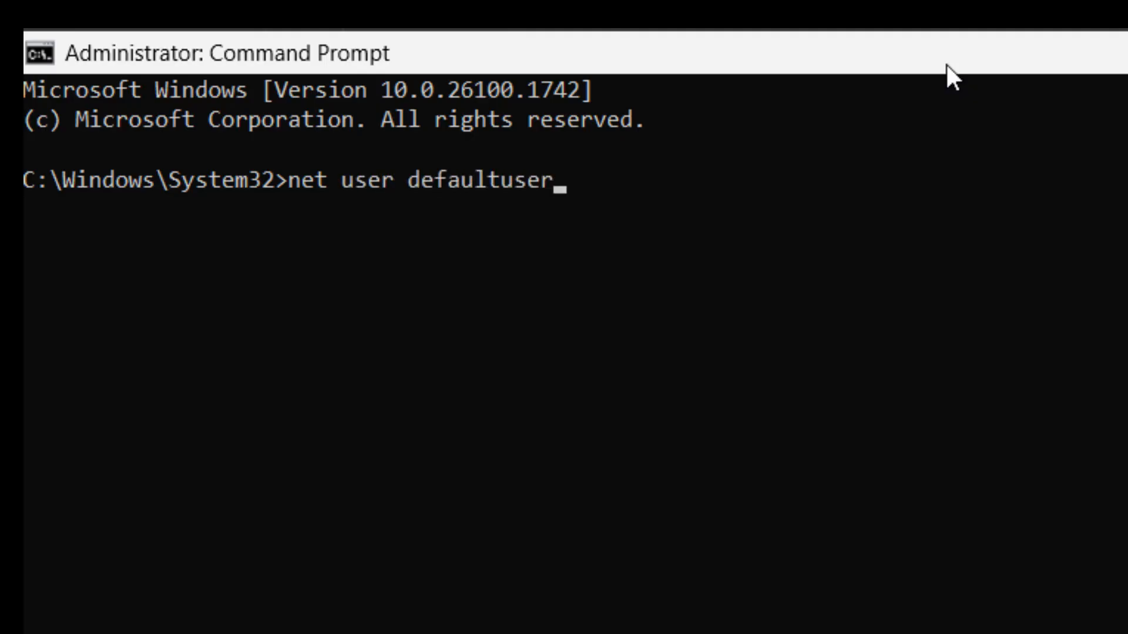
{"action": "type", "text": "0 /"}
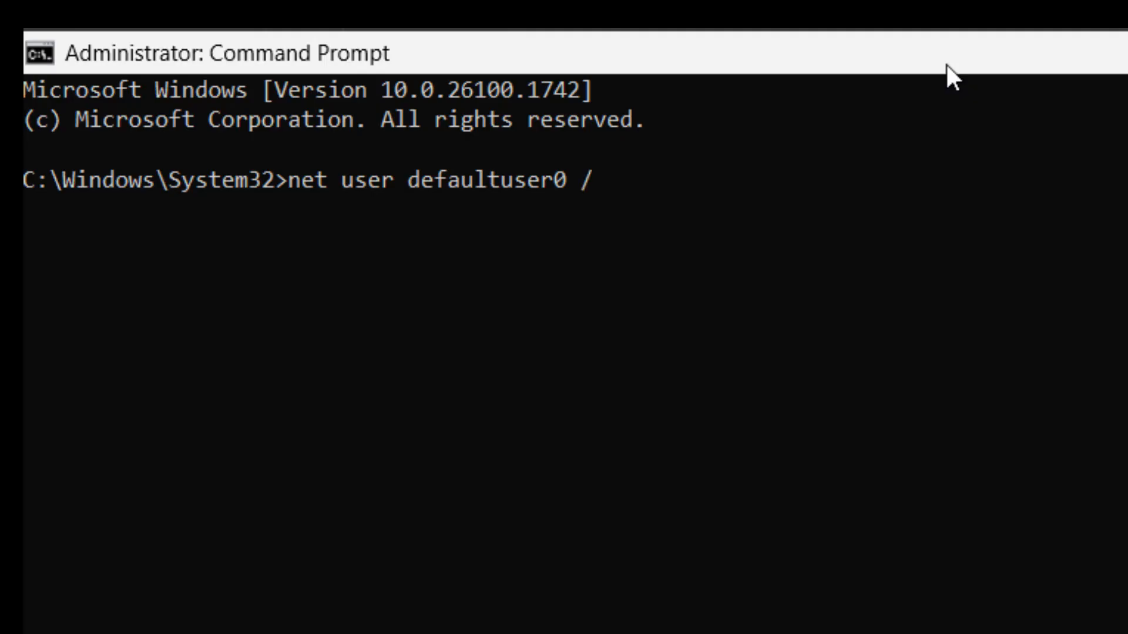
{"action": "type", "text": "delete"}
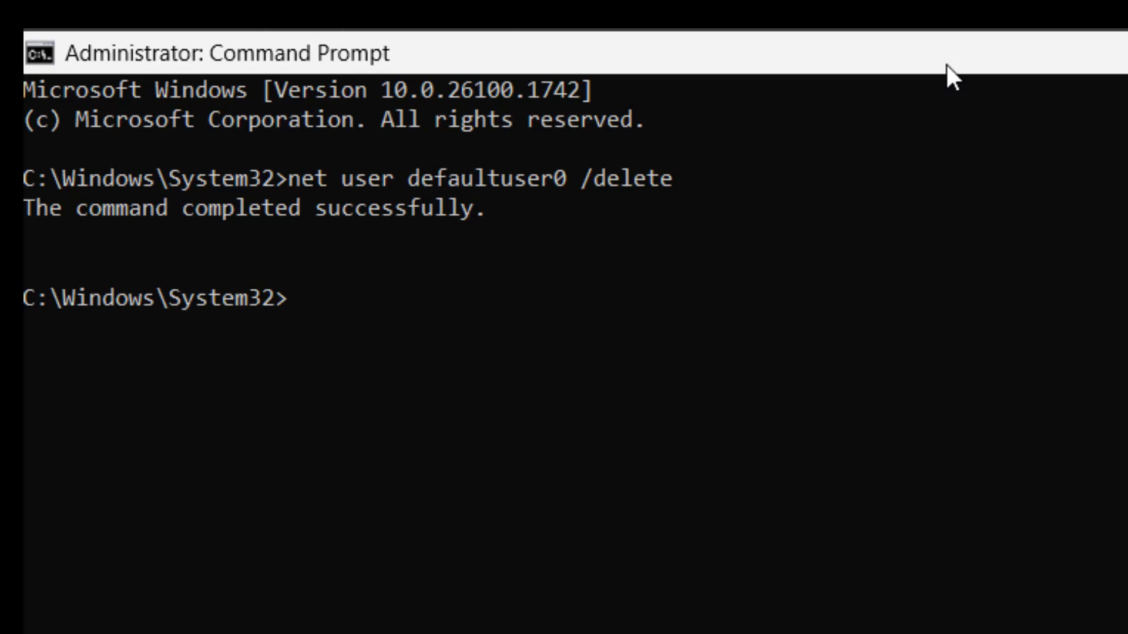
{"action": "type", "text": "cd \\Users"}
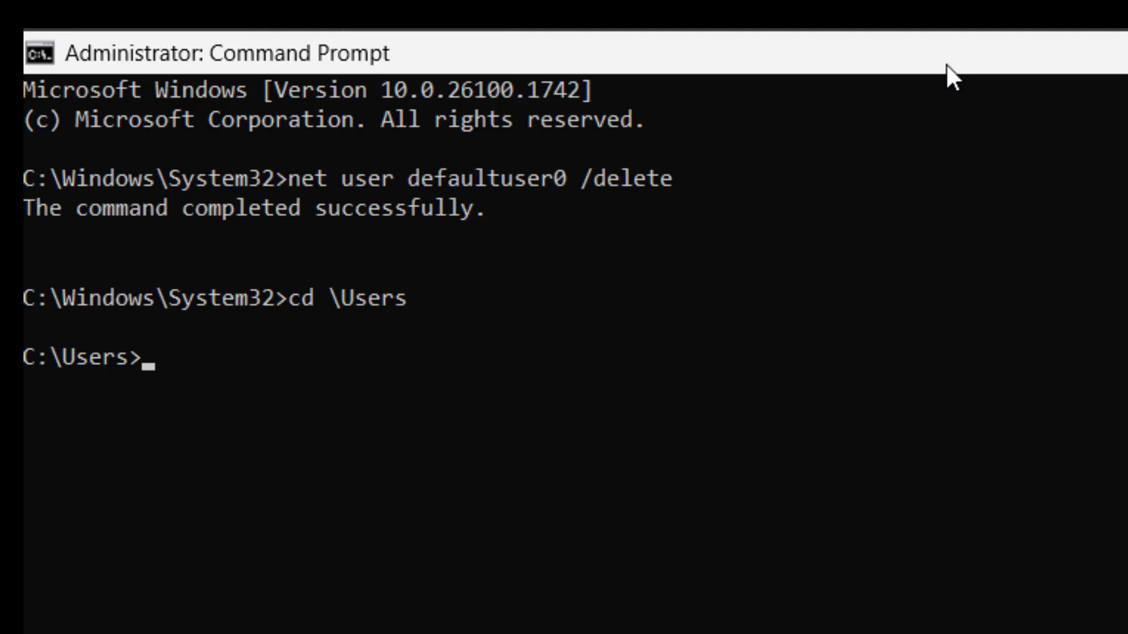
- Remove the defaultuser0 folder recursively with rmdir /s, confirming with Y
{"action": "type", "text": "rmdir"}
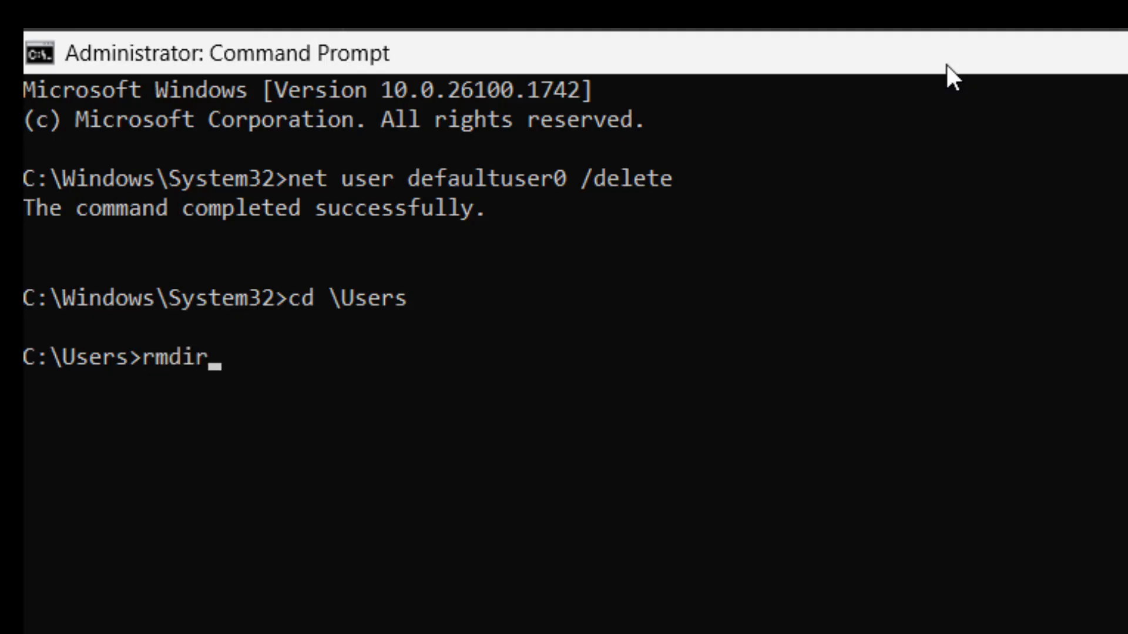
{"action": "type", "text": "/s"}
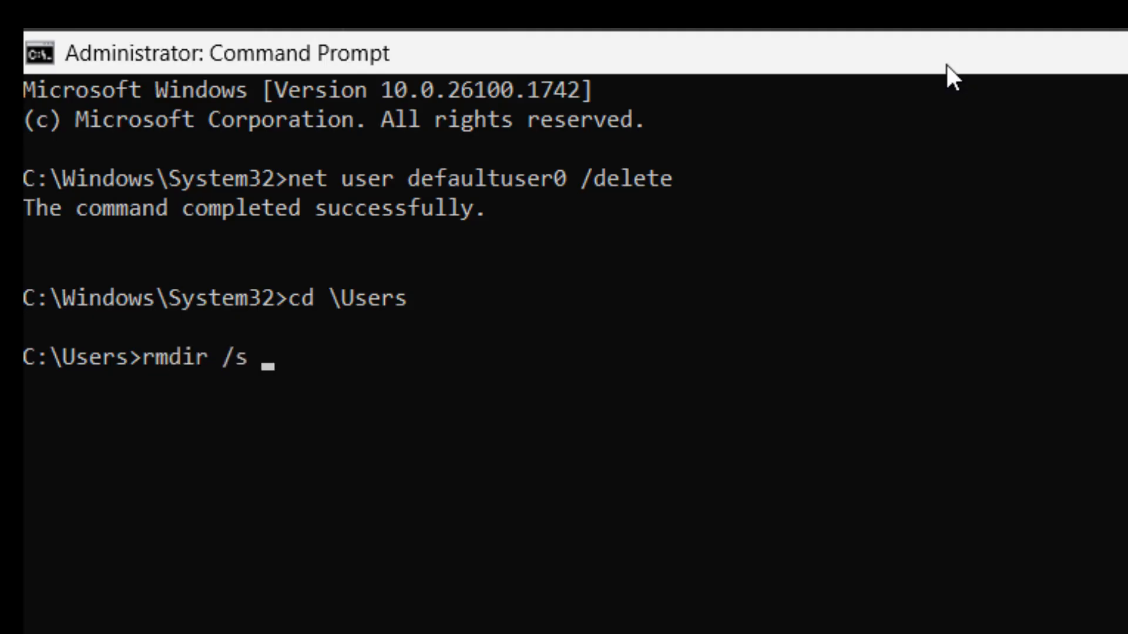
{"action": "type", "text": "defaul"}
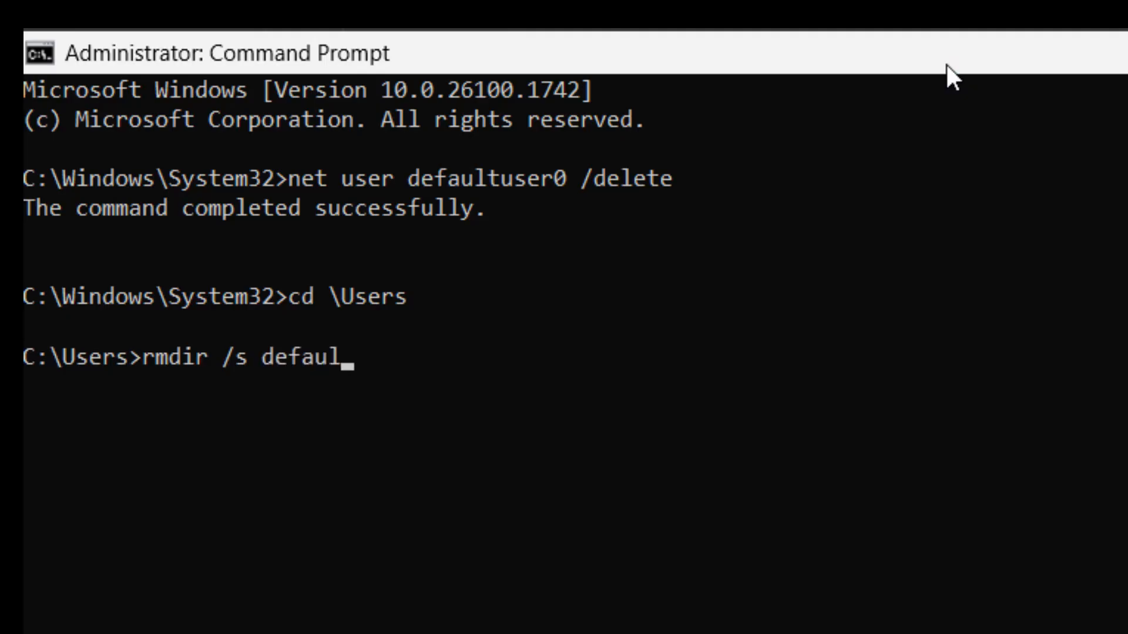
{"action": "type", "text": "tuser0"}
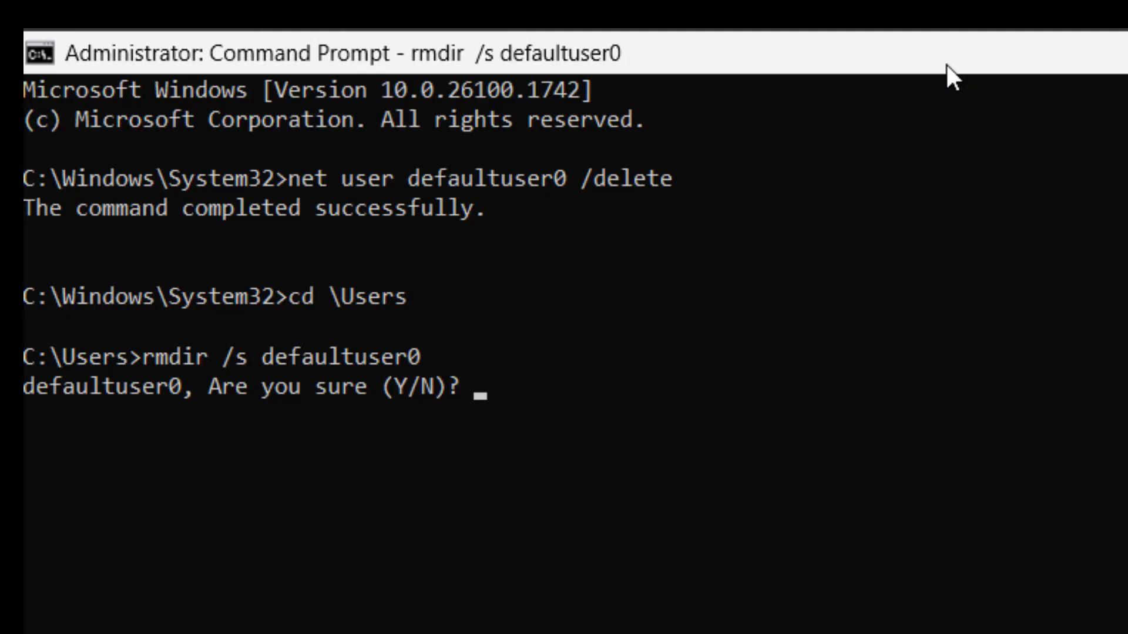
{"action": "type", "text": "Y"}
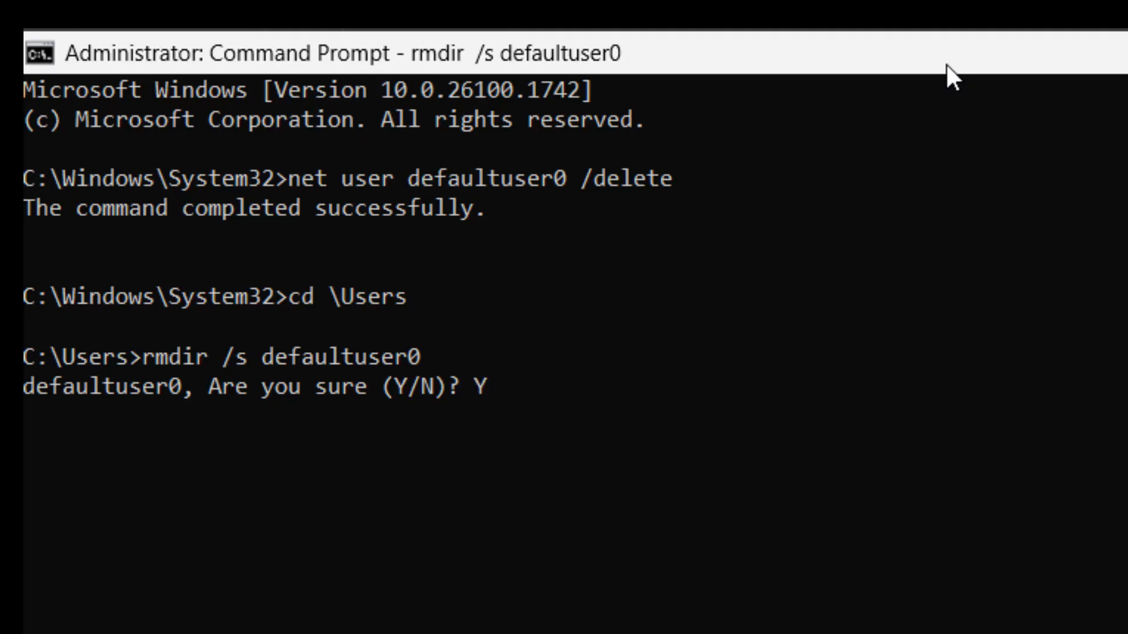